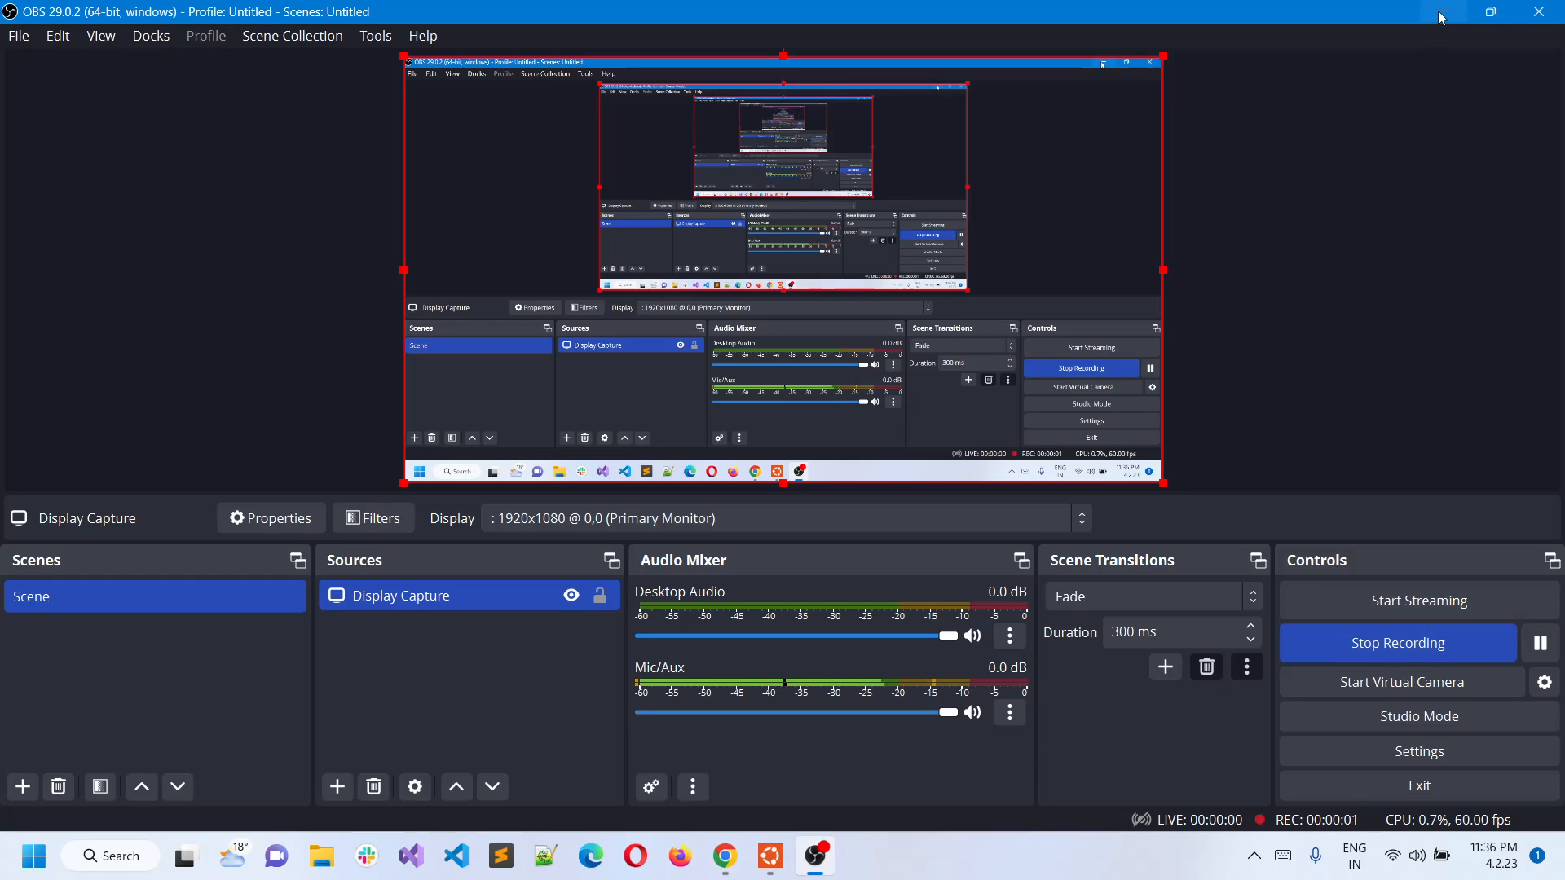
- Minimize OBS and scroll the Stripe CLI docs to the apt install commands
left_click(723, 855)
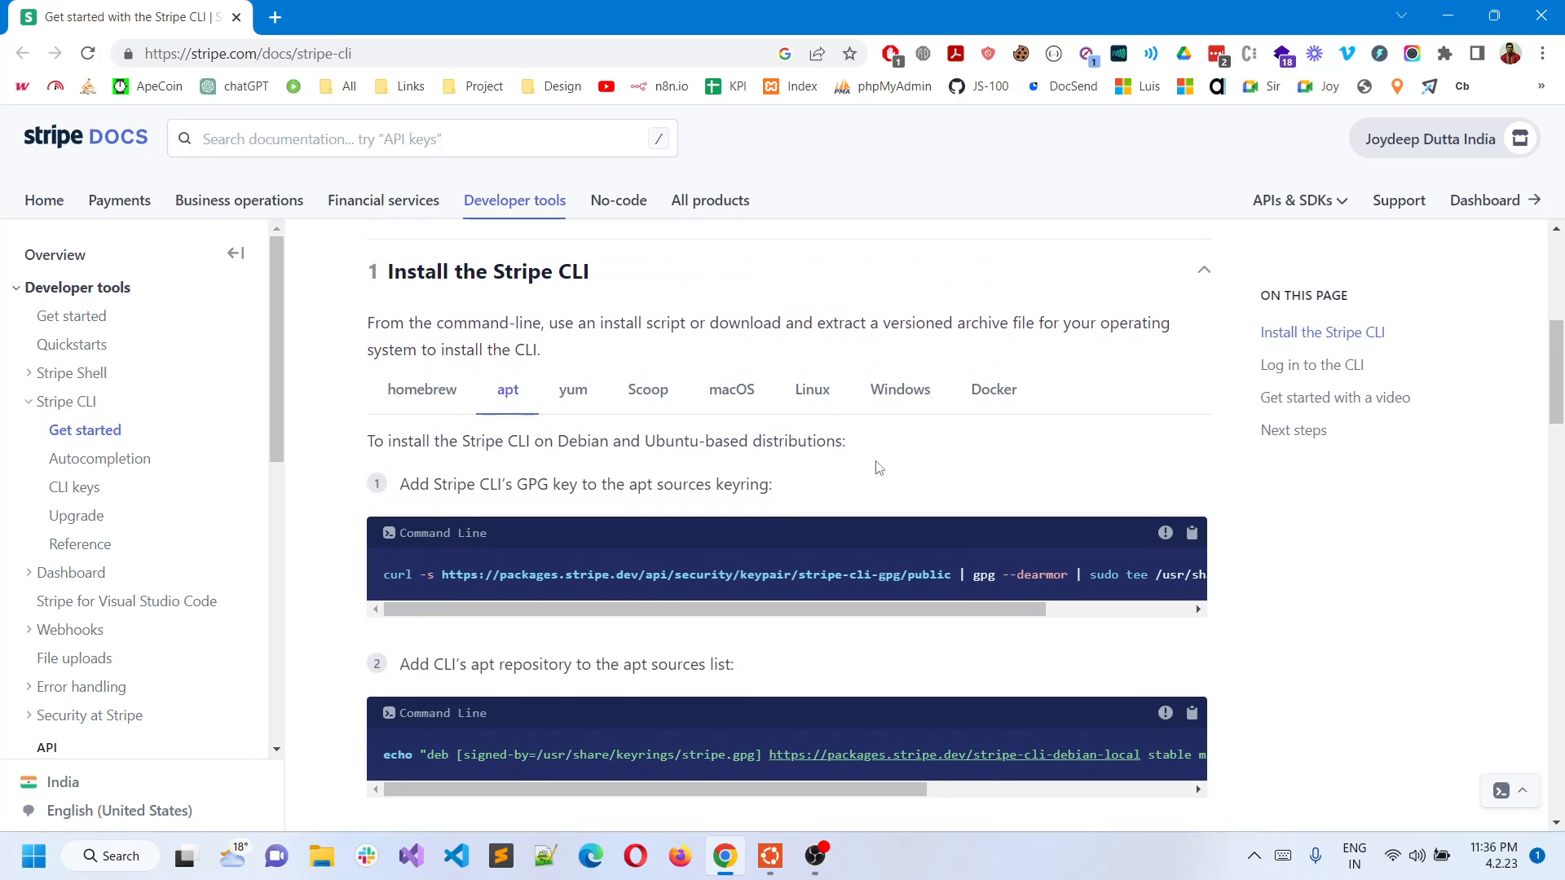
mouse_move(872, 463)
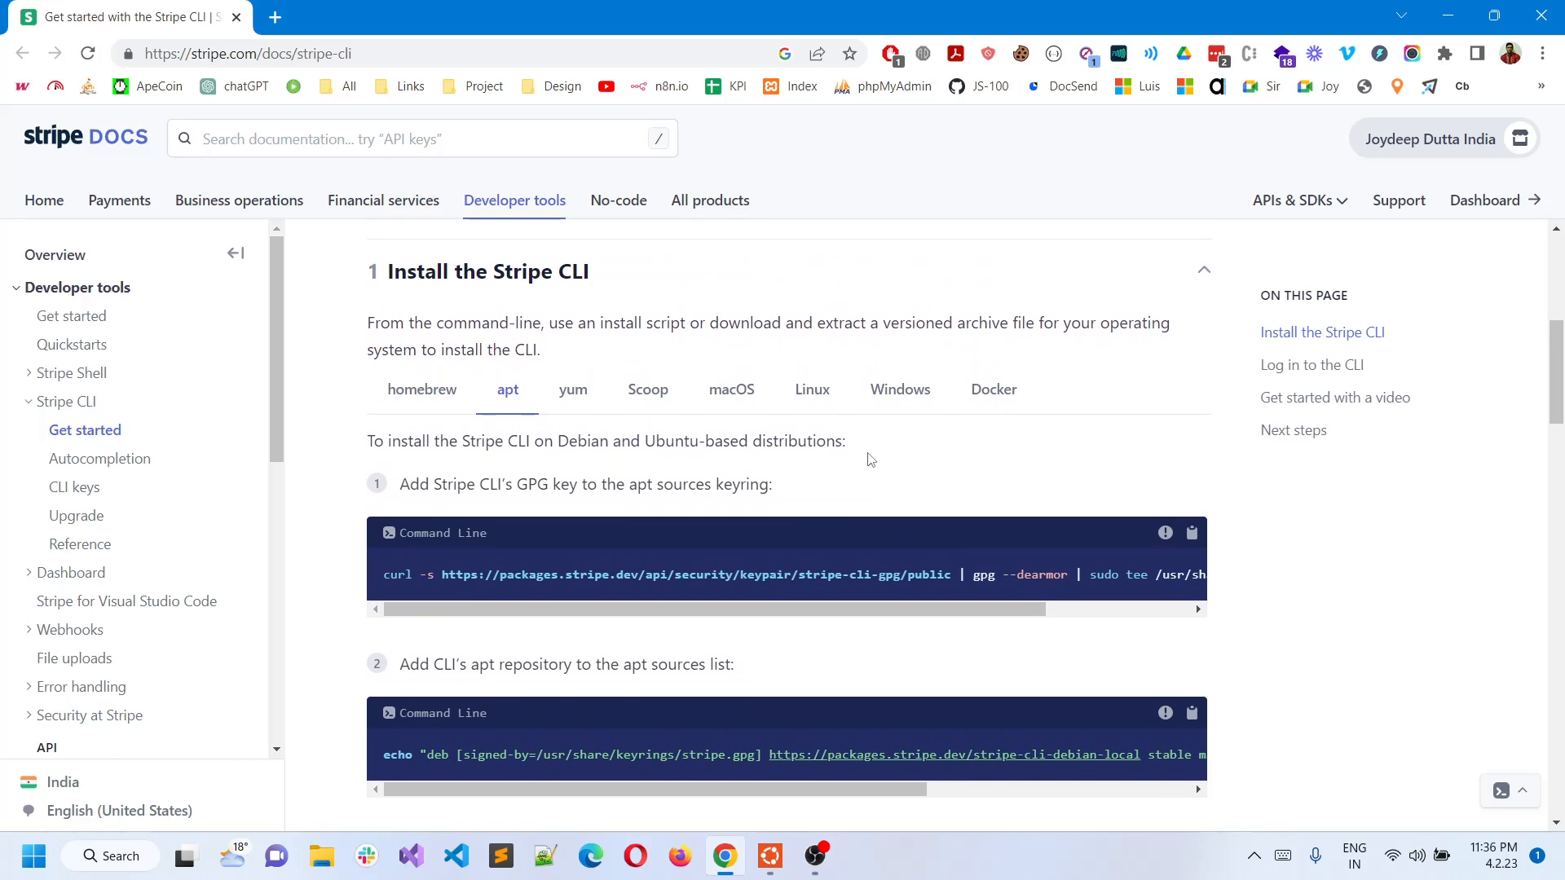
scroll("down", 3)
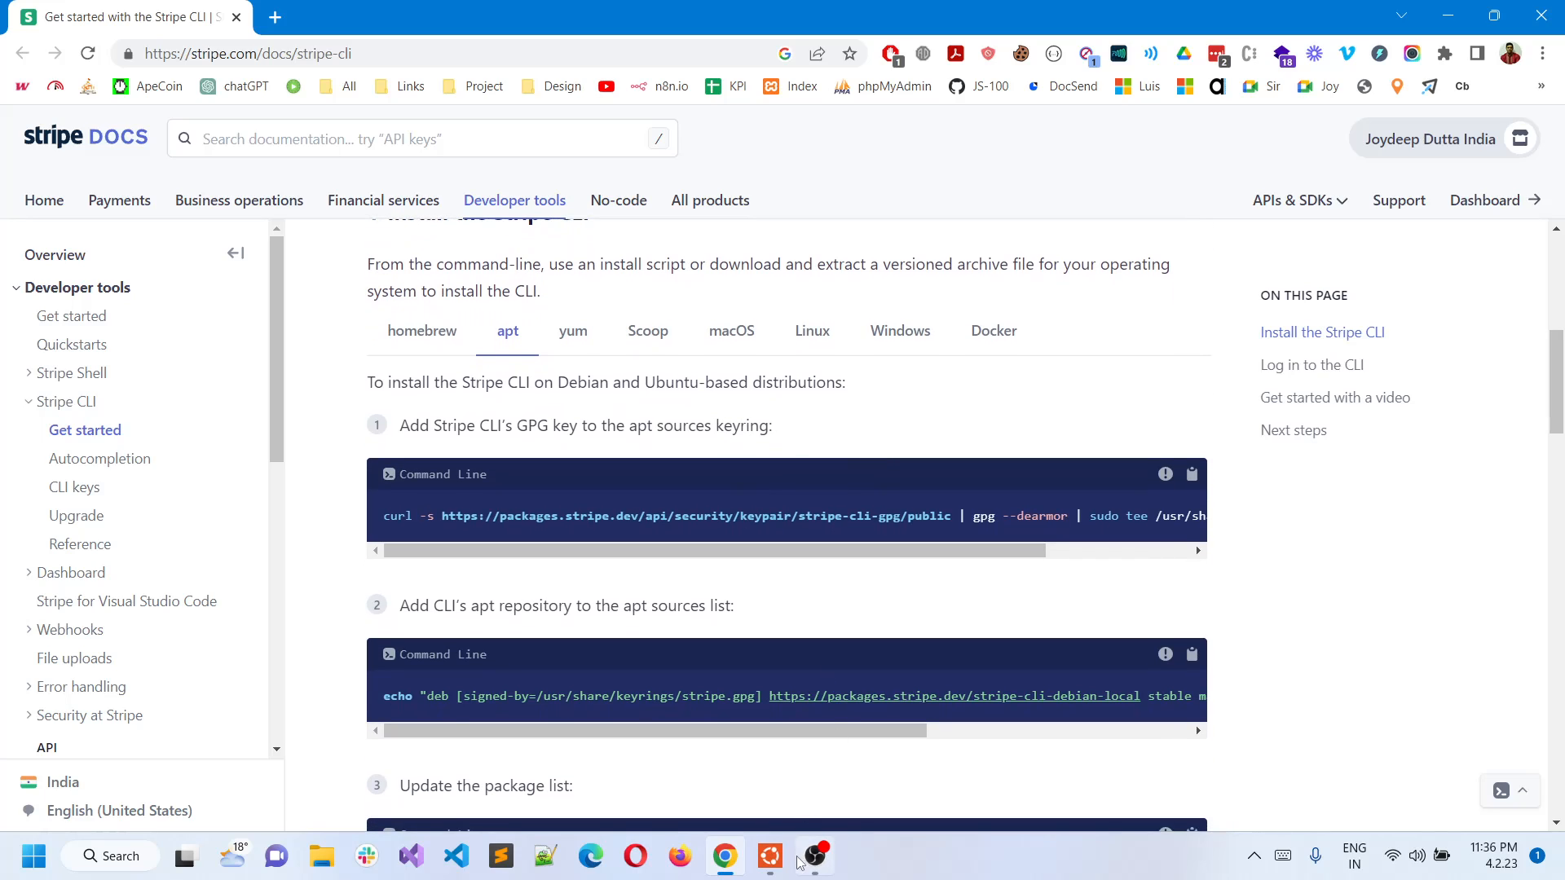
- Bring the Ubuntu WSL shell to the front from the taskbar
left_click(767, 855)
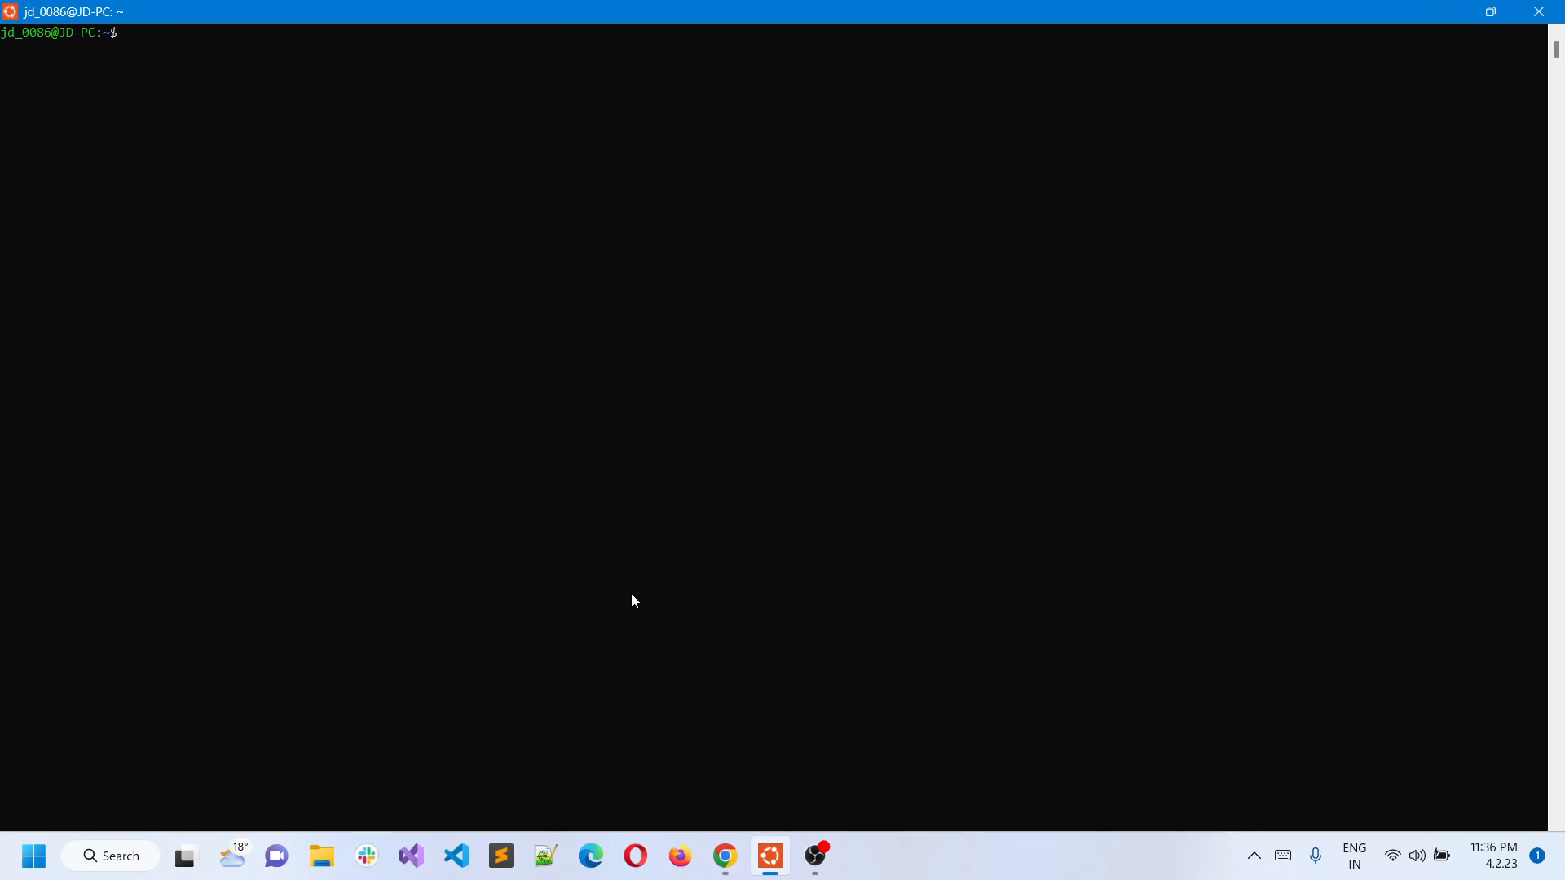
mouse_move(791, 802)
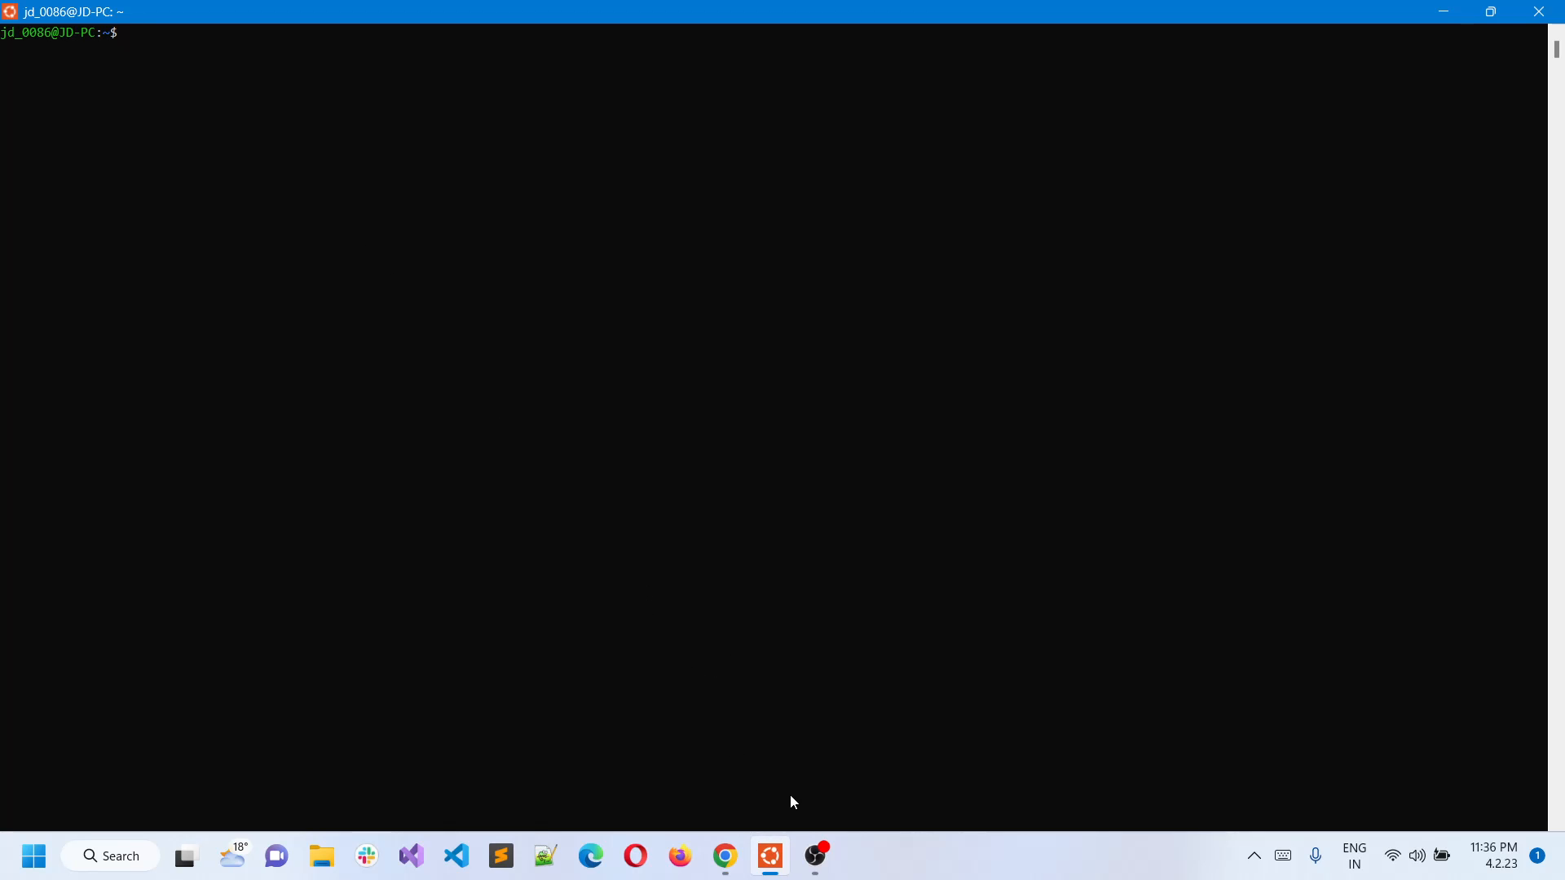
mouse_move(603, 513)
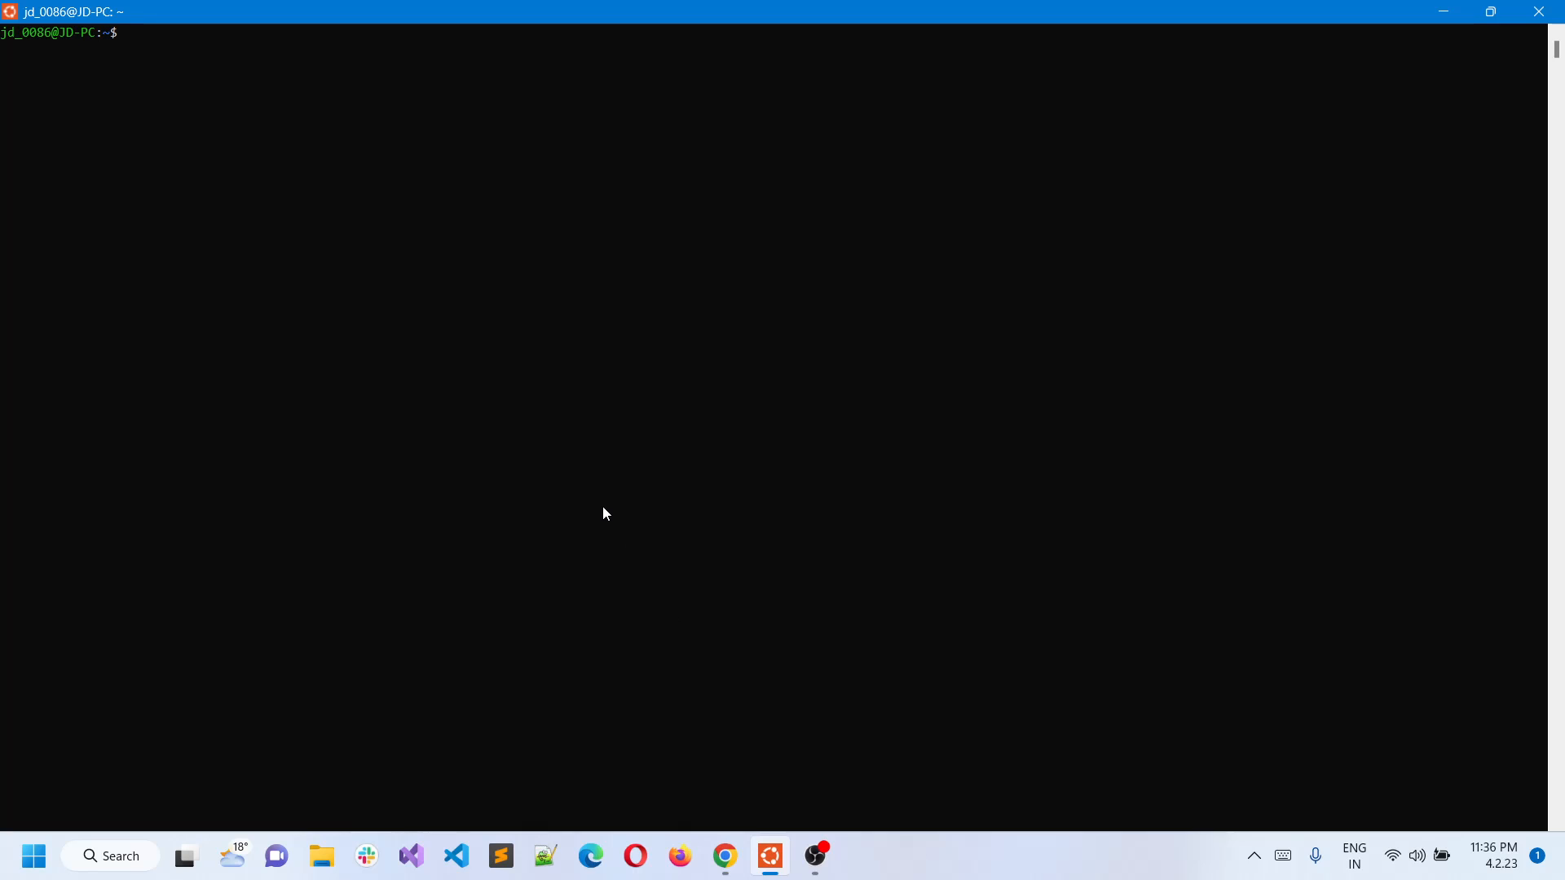
left_click(724, 864)
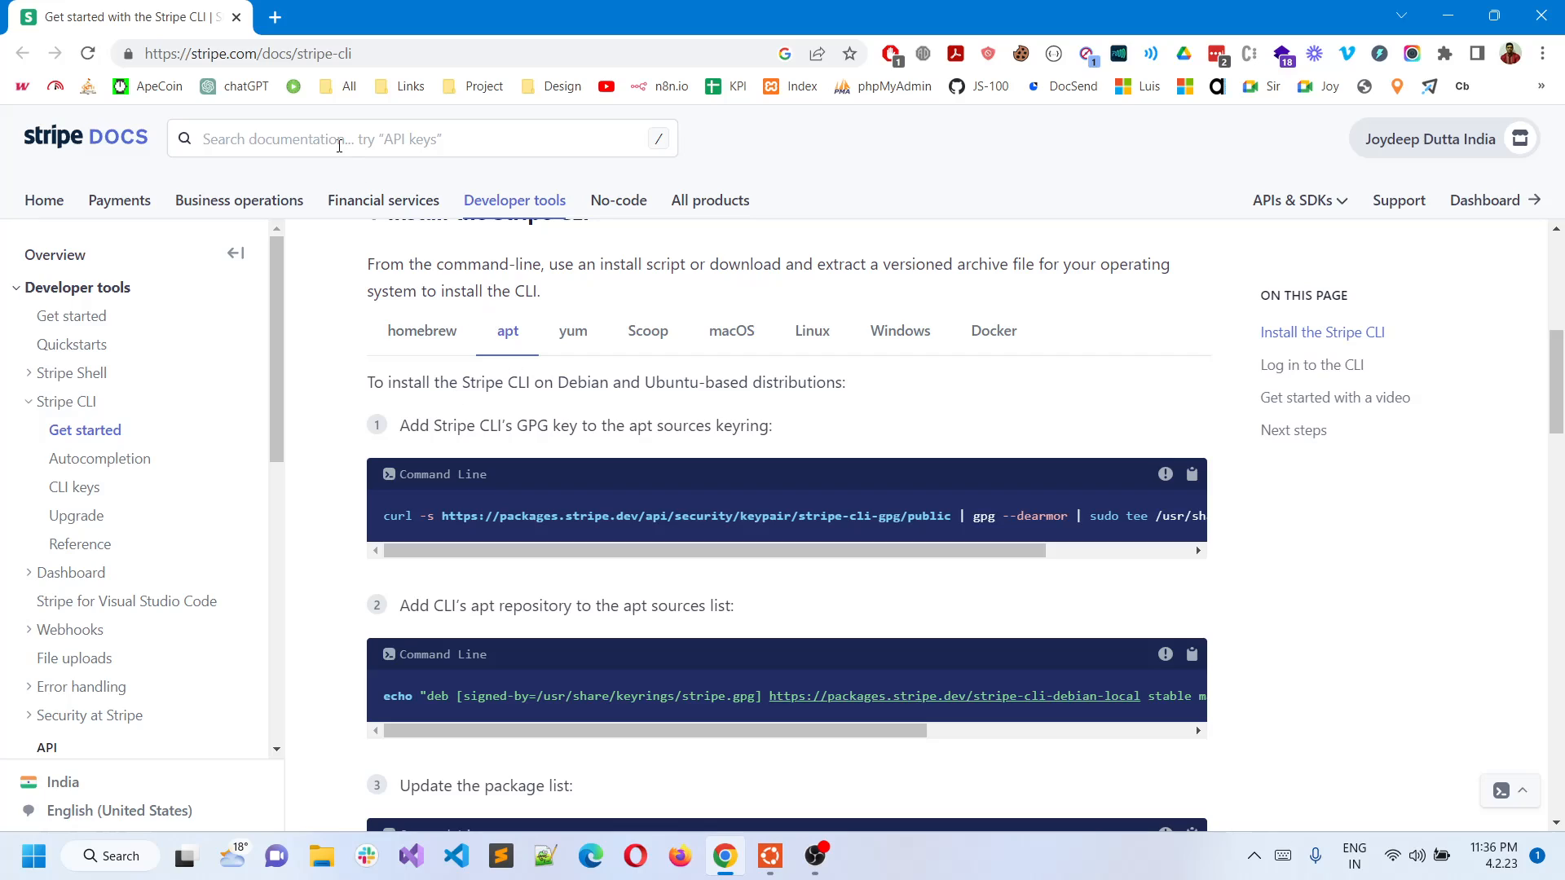
mouse_move(559, 512)
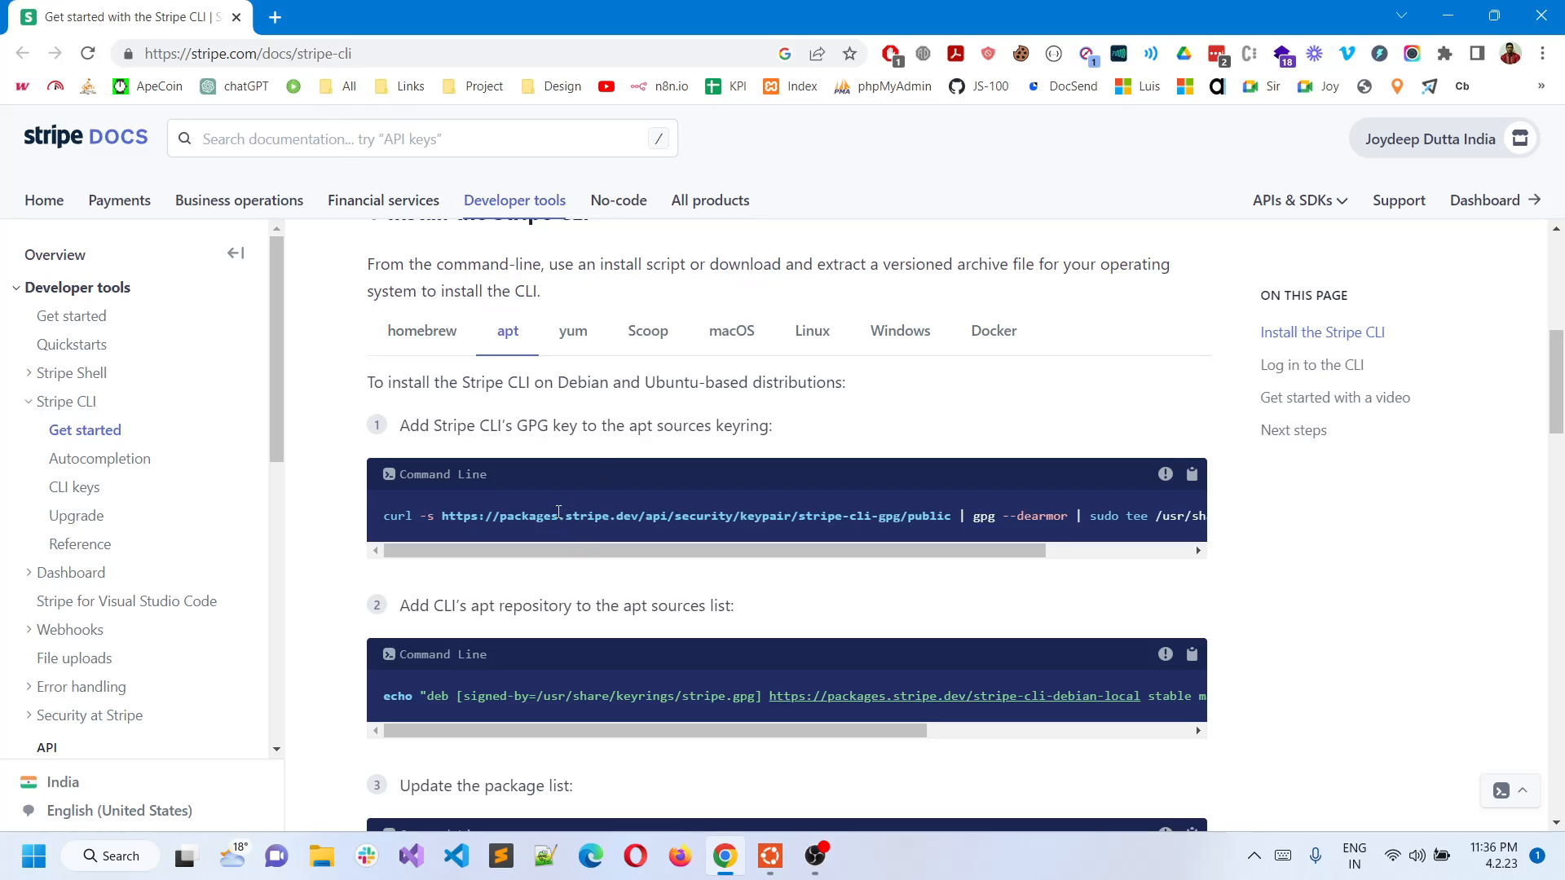
scroll("down", 3)
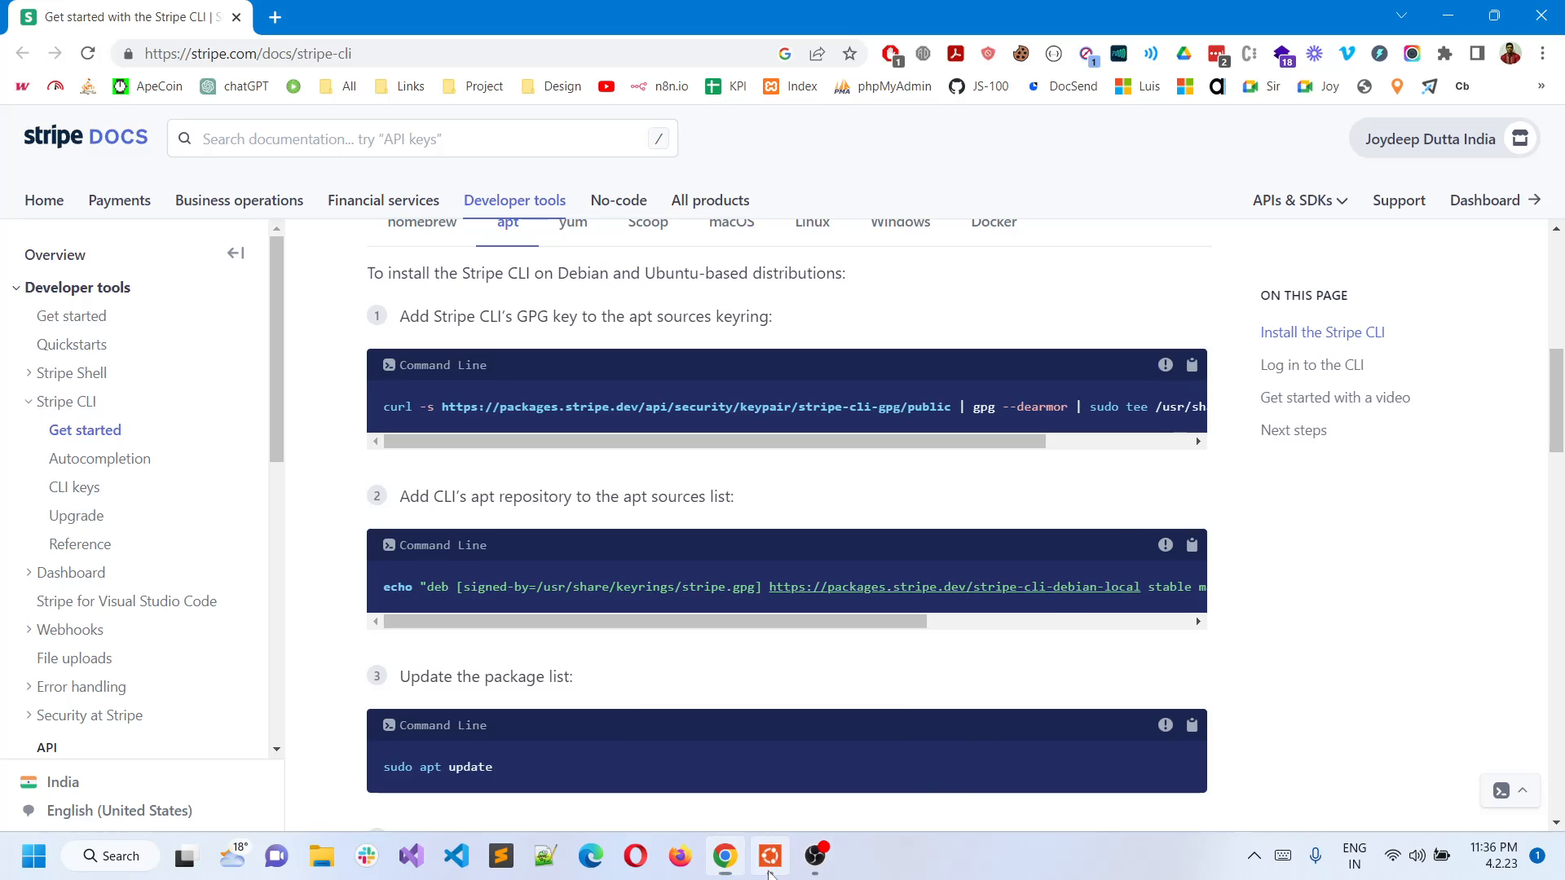
left_click(768, 856)
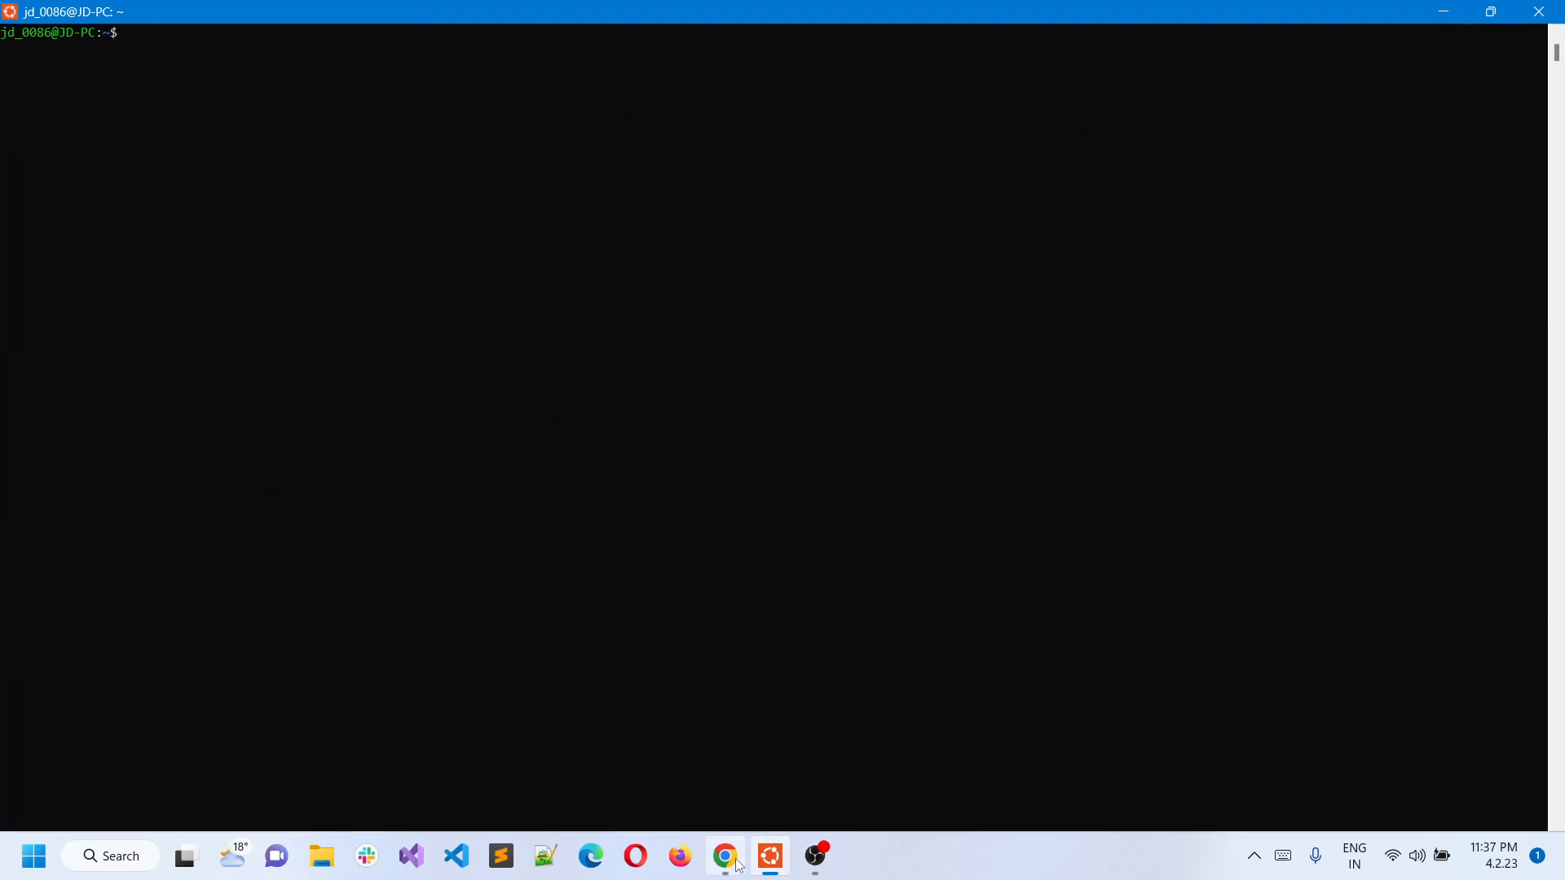
- Add Stripe's signed apt repository line to the sources list and run sudo apt update
left_click(724, 856)
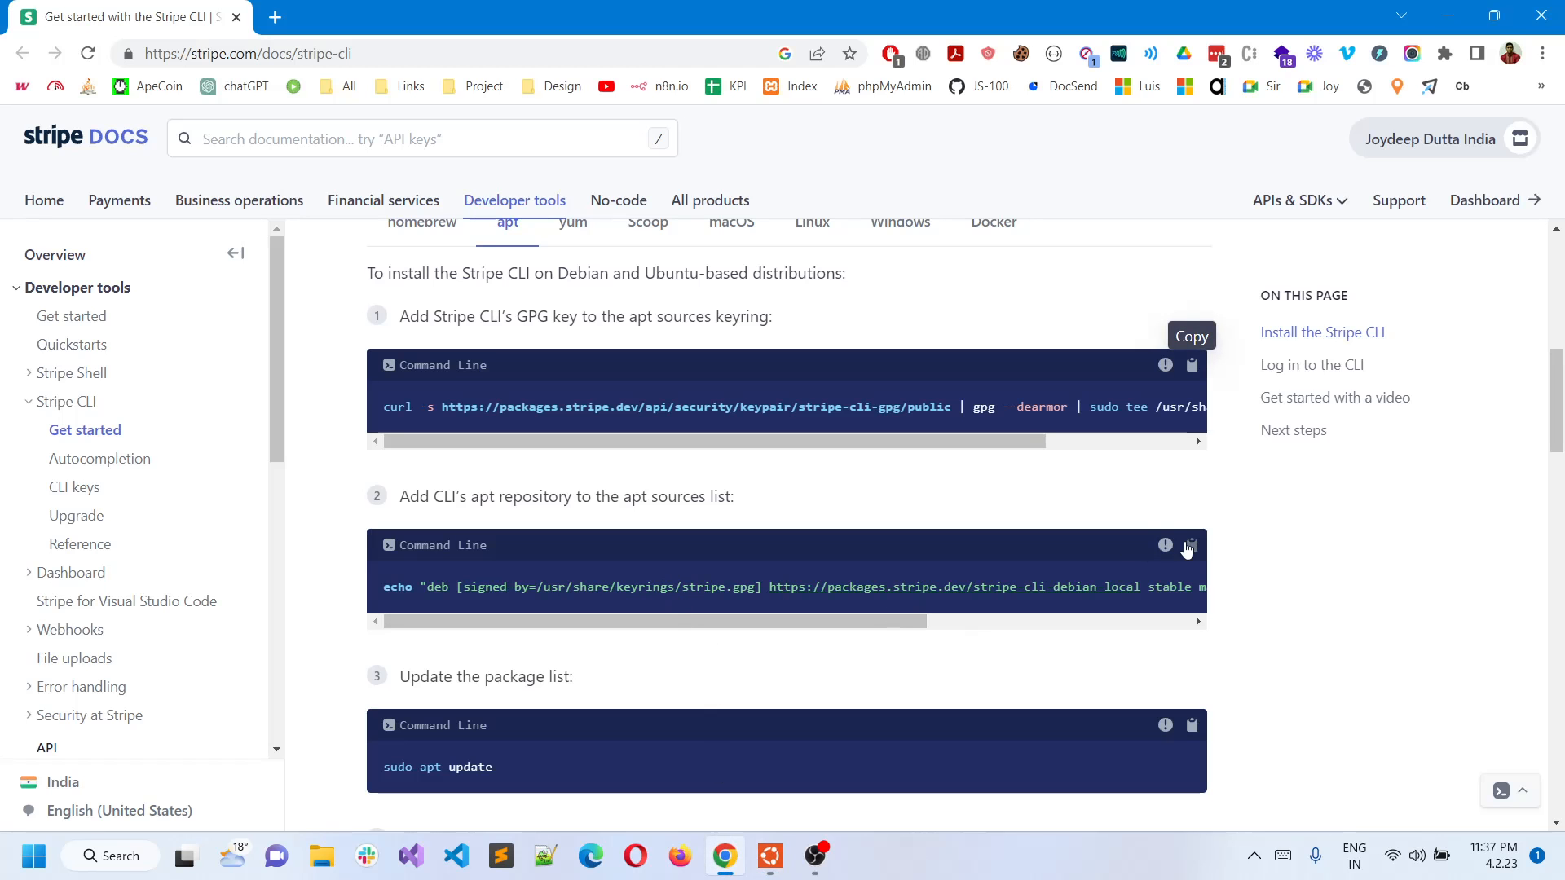
left_click(767, 856)
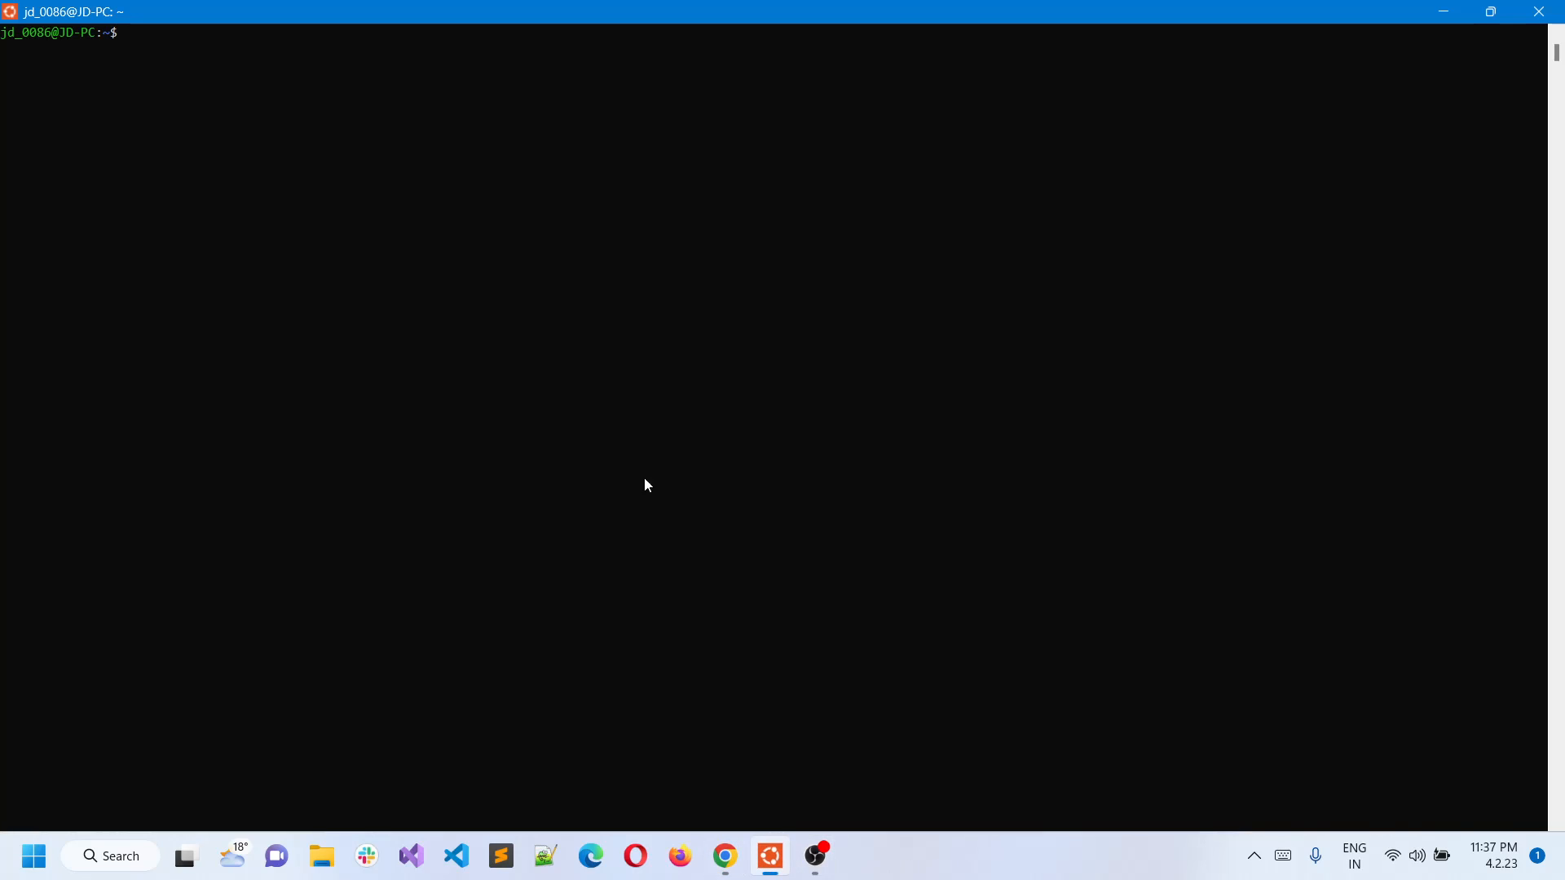
type("echo \"deb [signed-by=/usr/share/keyrings/stripe.gpg] https://packages.stripe.dev/stripe-cli-debian-local stable main\" | sudo tee -a /etc/apt/sources.list.d/stripe.list")
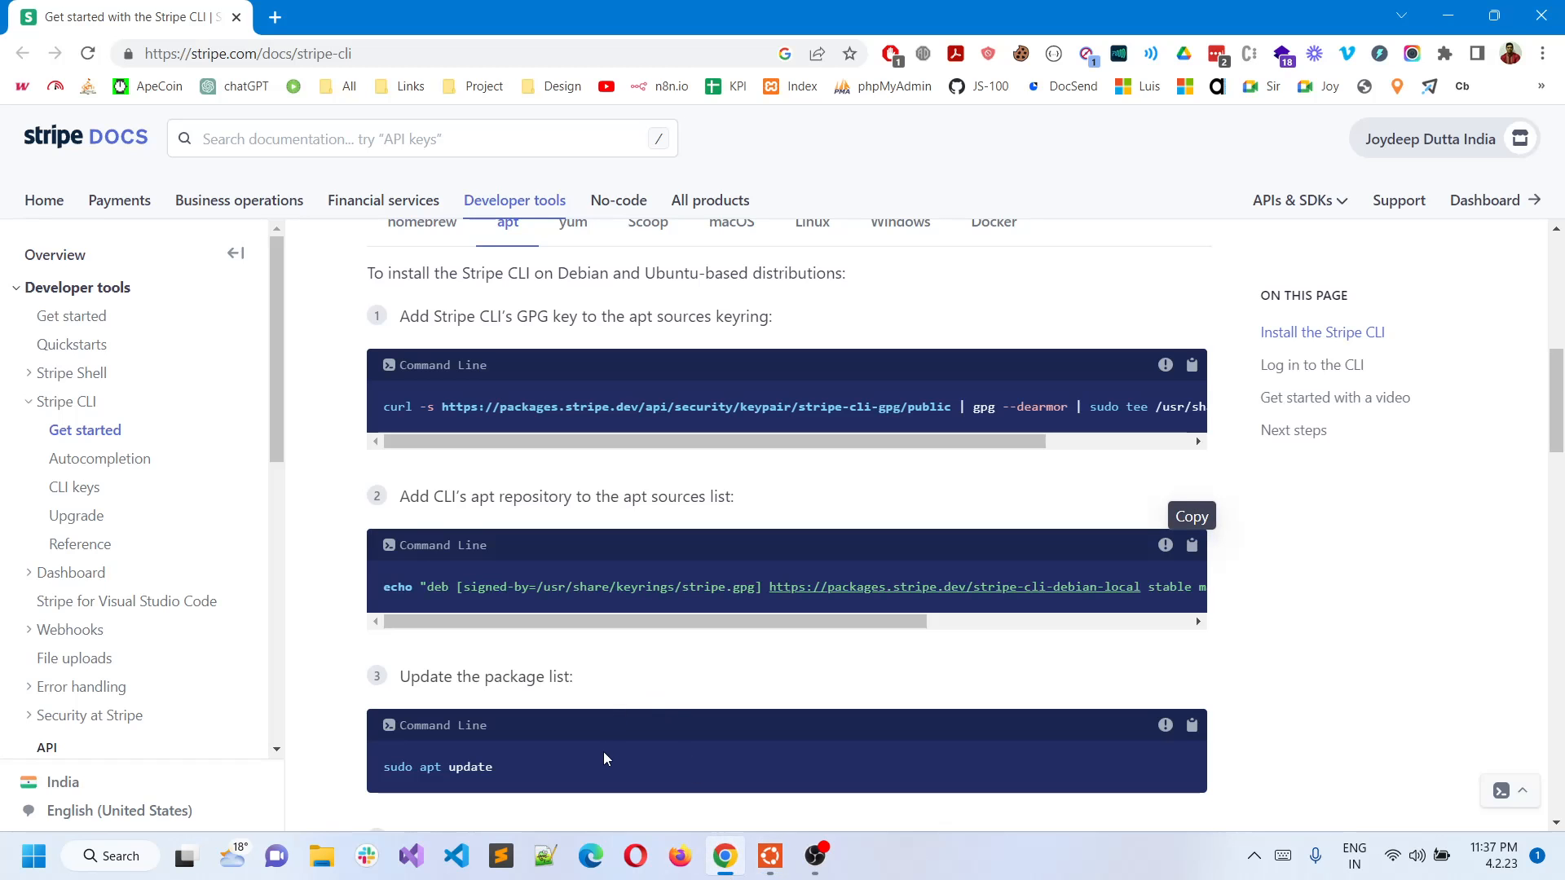
scroll("down", 3)
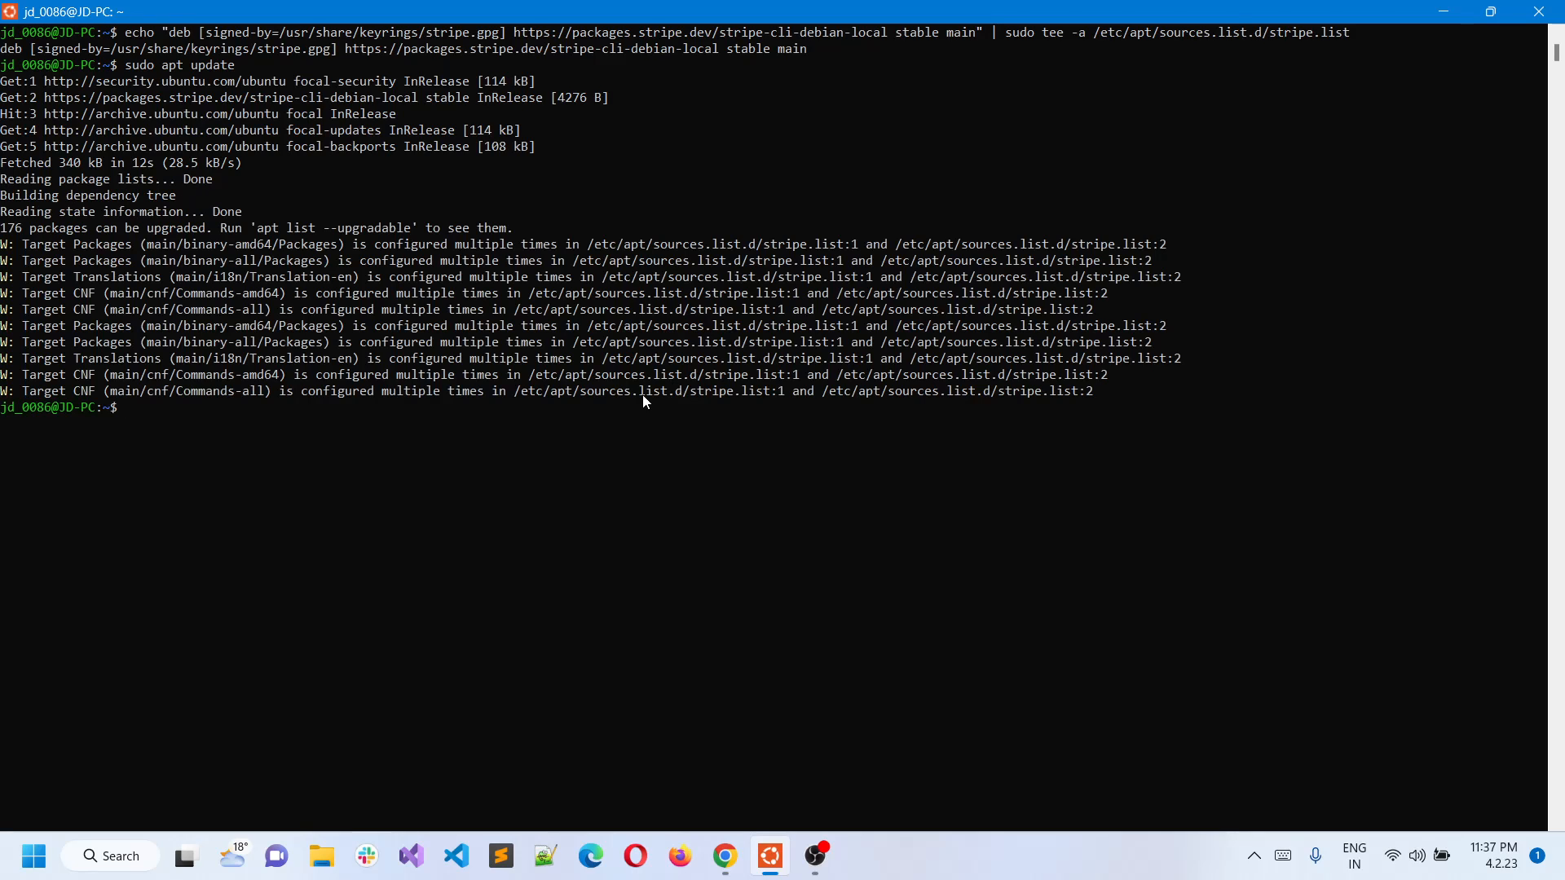
mouse_move(726, 855)
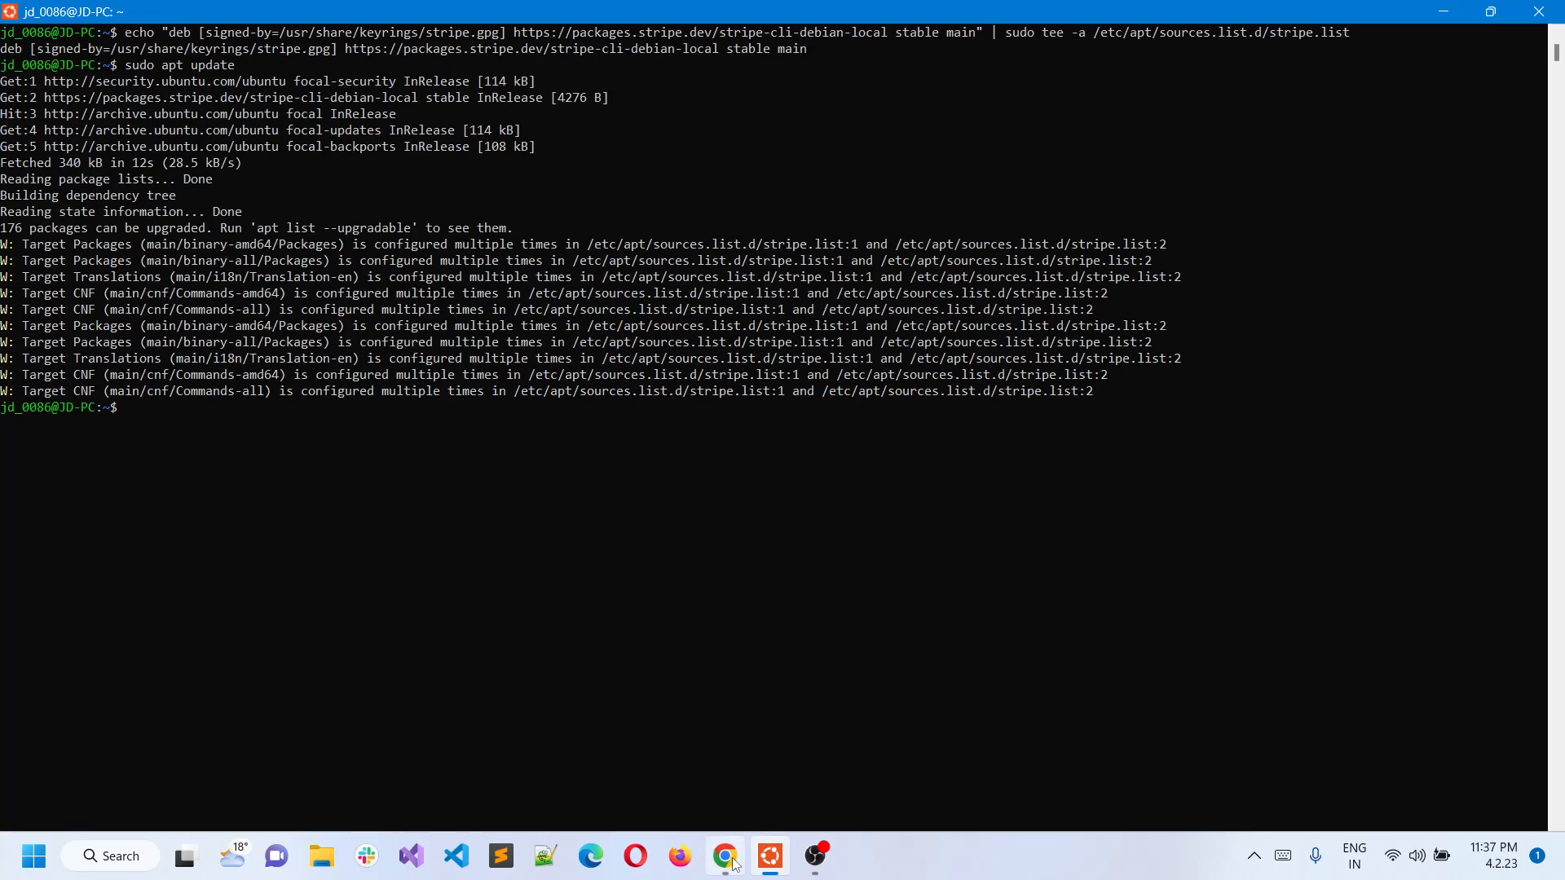
- Return to the Stripe docs for the 'sudo apt install stripe' command
left_click(723, 856)
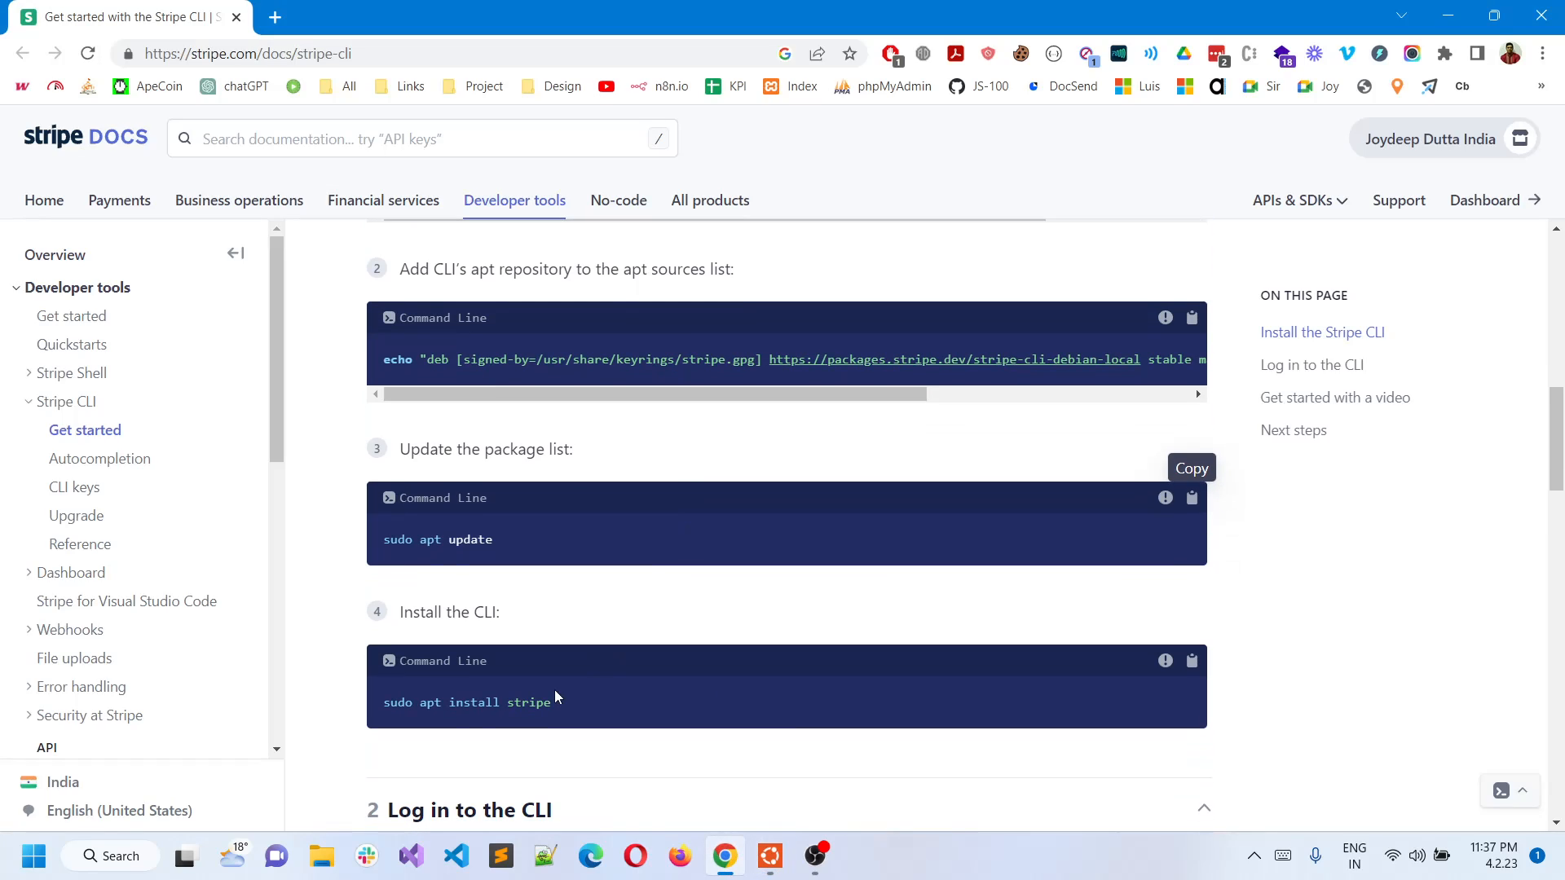
mouse_move(1087, 701)
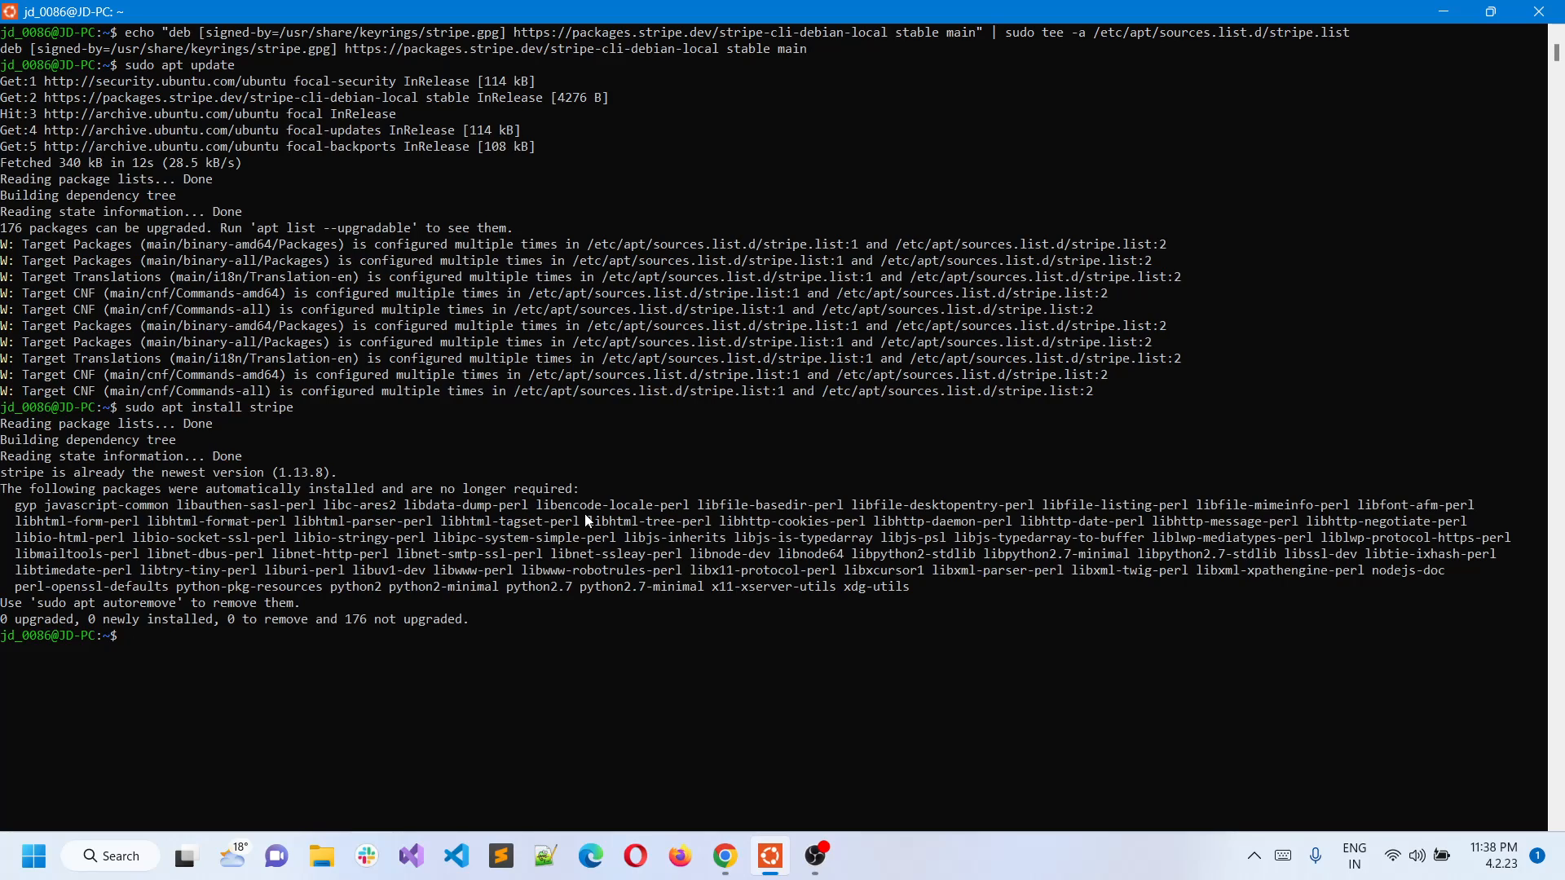
- Clear the terminal and run 'stripe login' to get a pairing code and auth link
type("l")
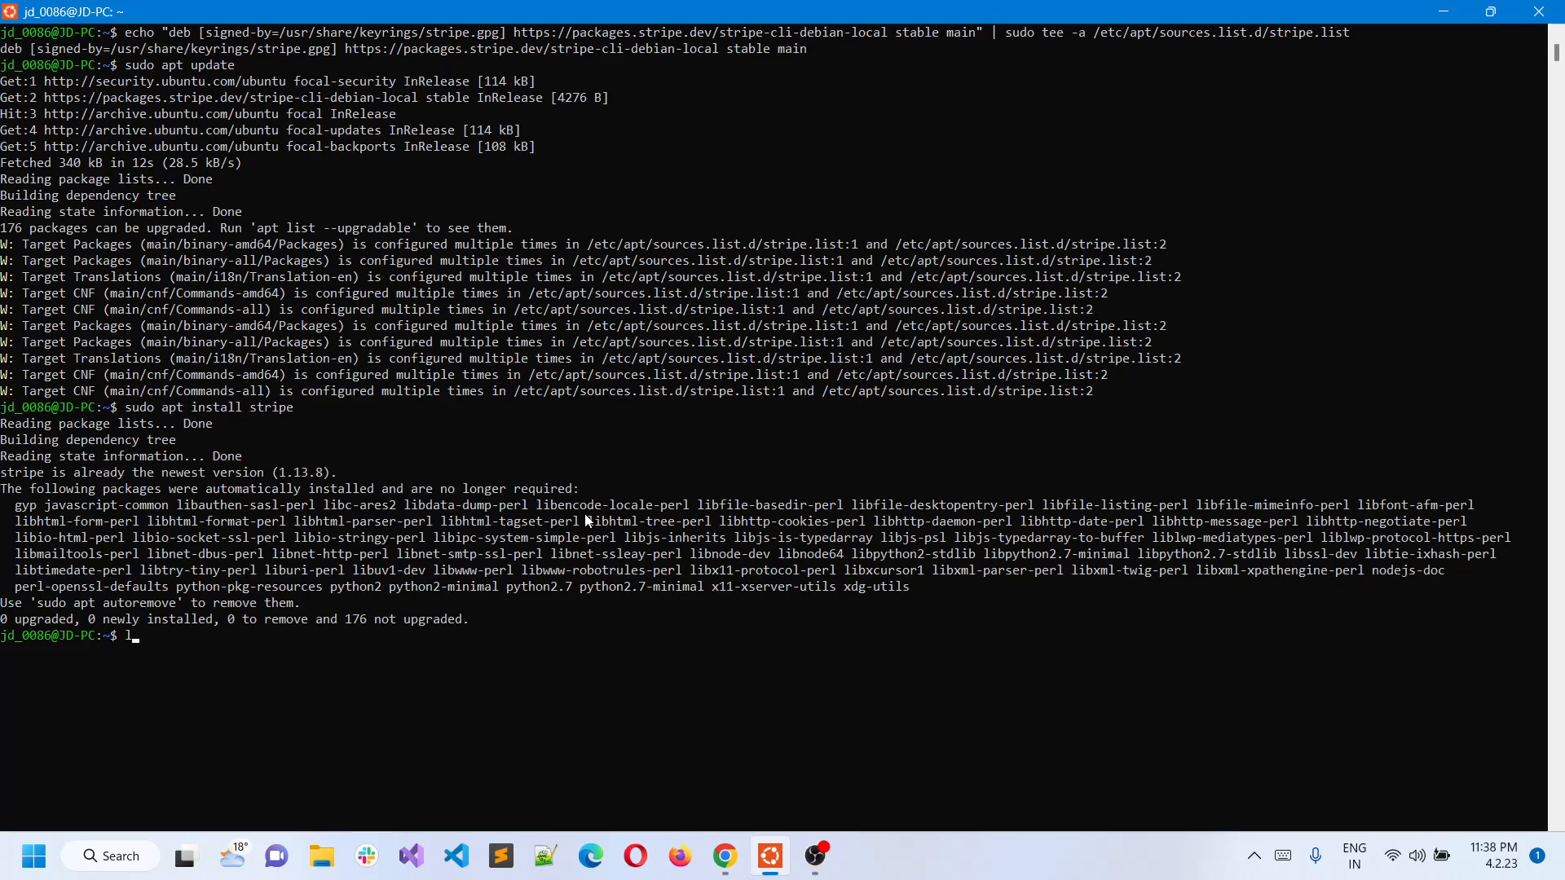
type("clear")
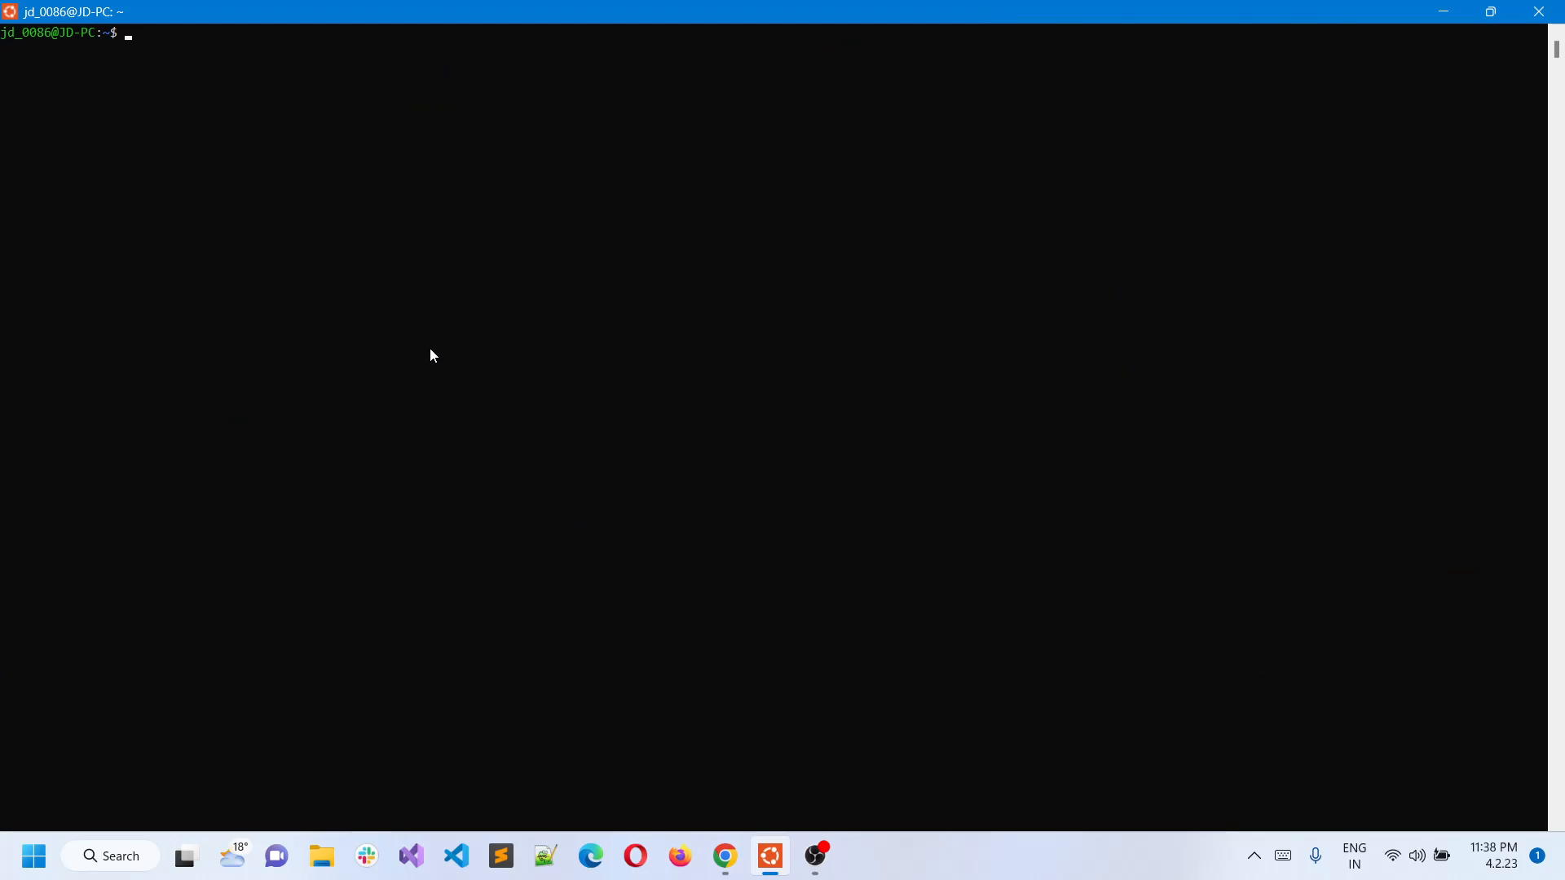
type("stripe")
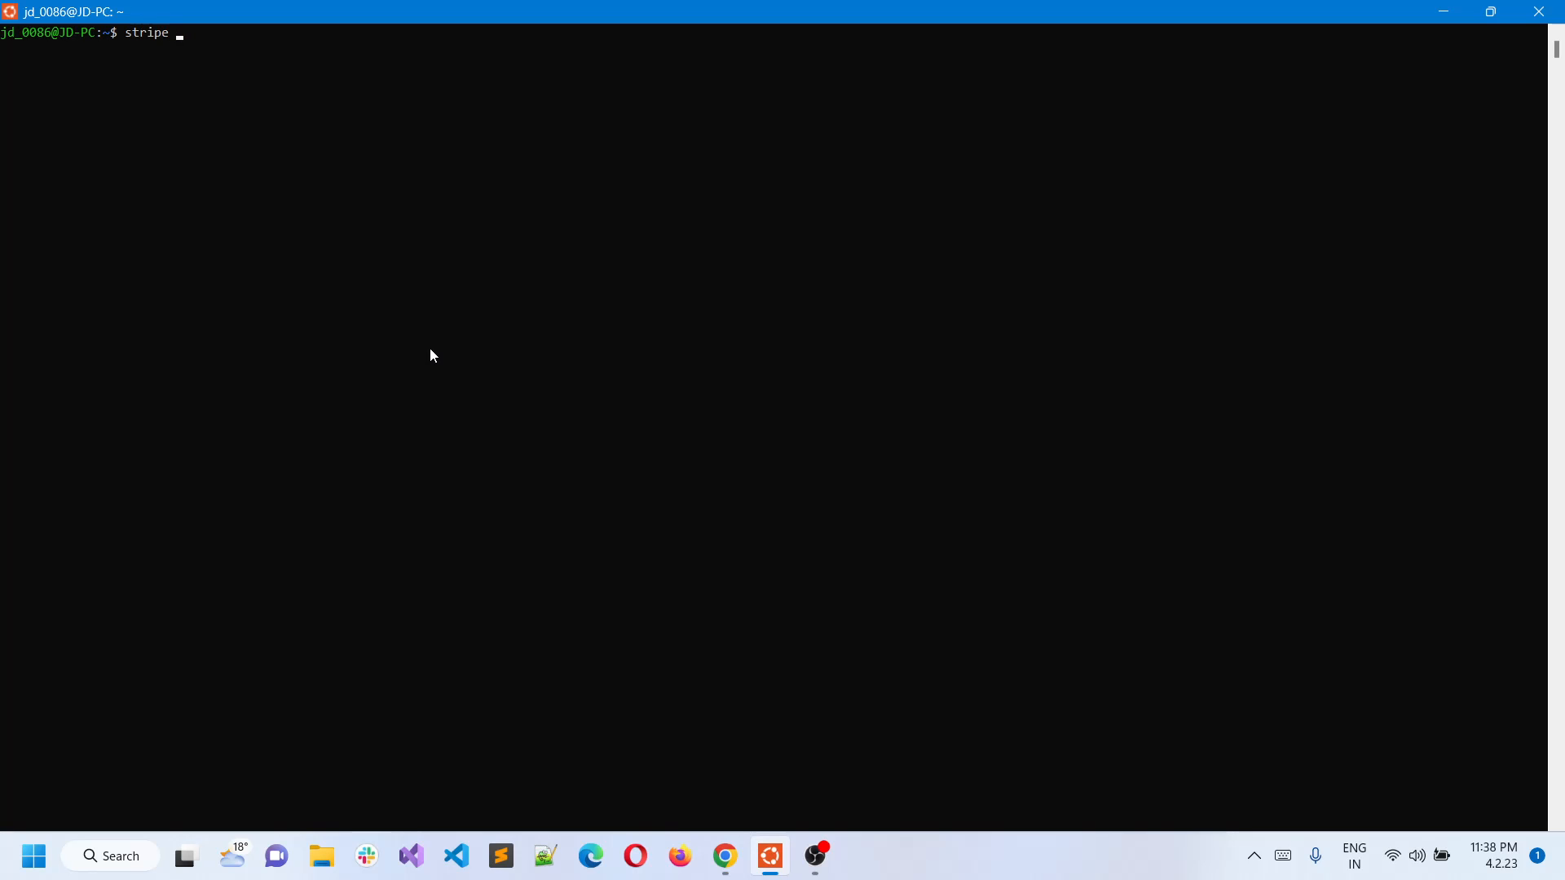
type("login")
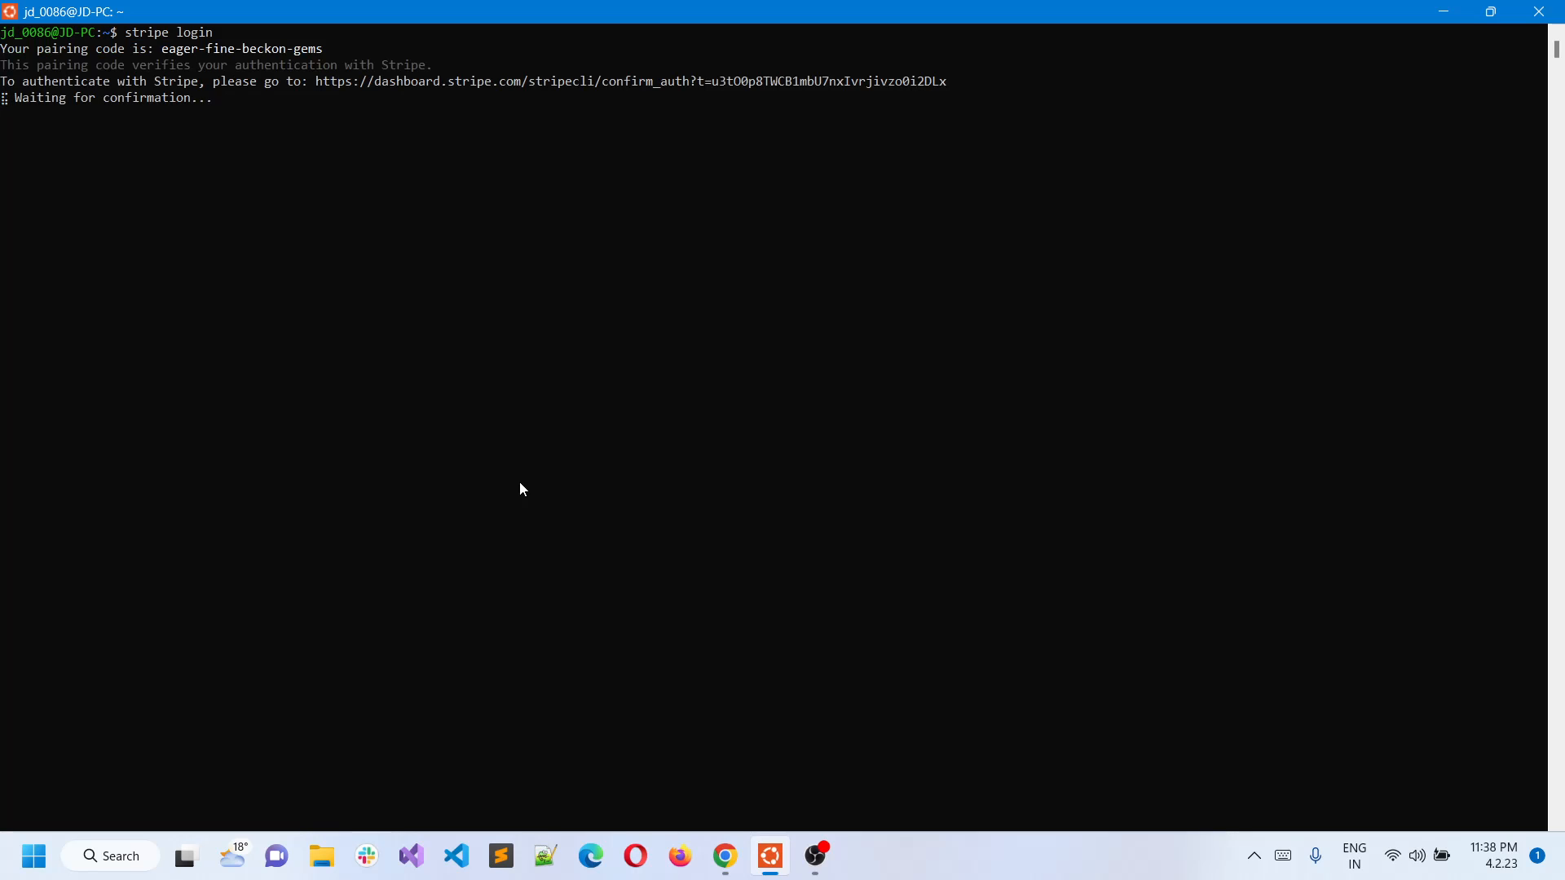
mouse_move(331, 104)
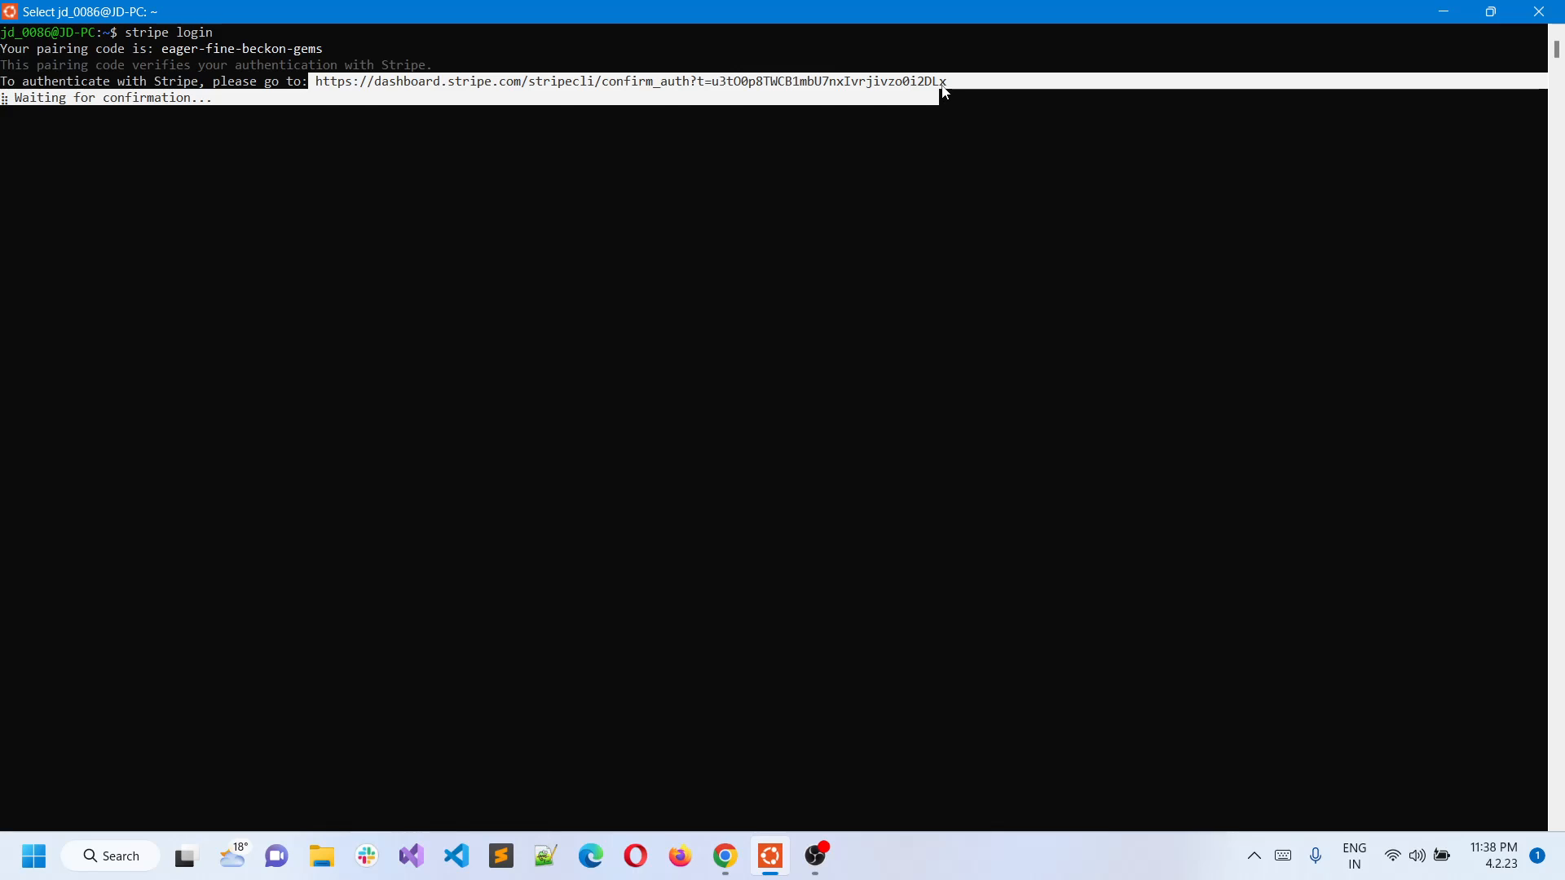
- Copy the authentication link and switch over to Chrome
left_click(908, 81)
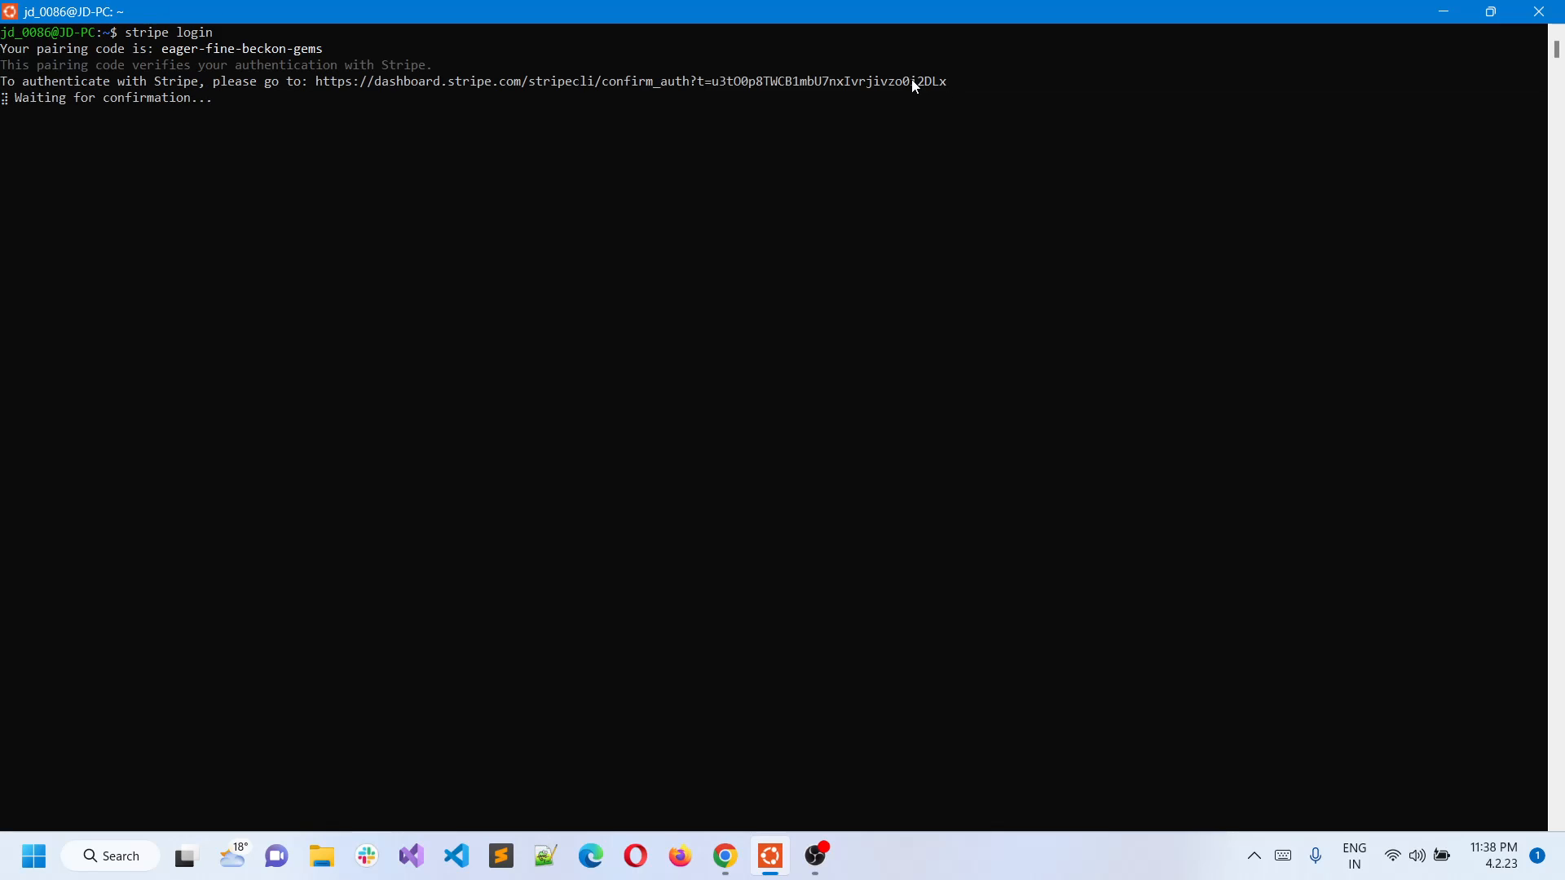
mouse_move(767, 856)
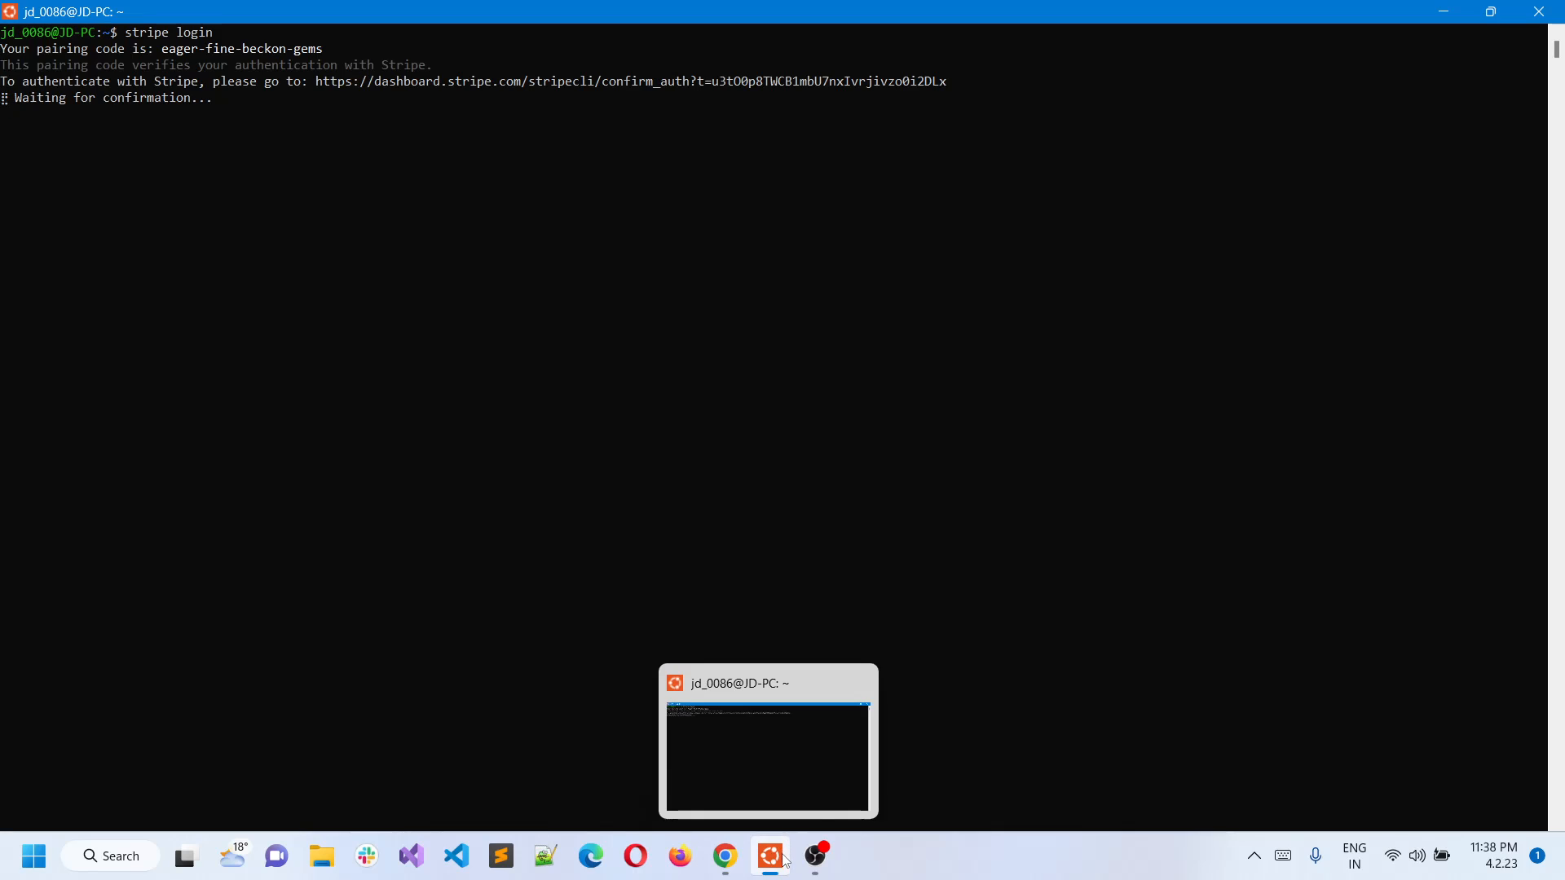
left_click(724, 856)
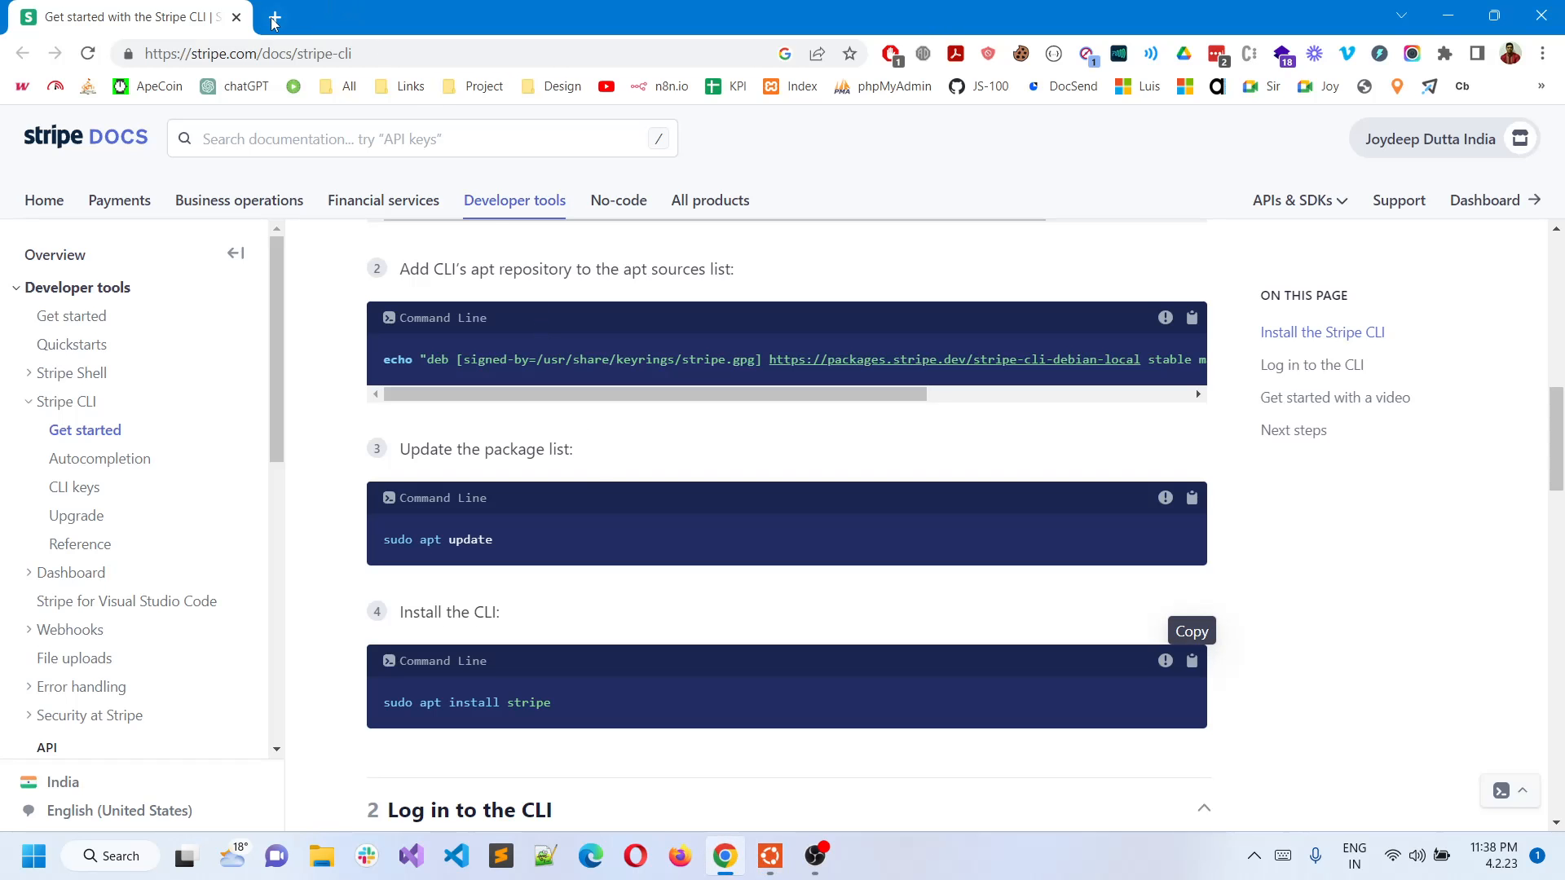
- Visit the auth URL in a new tab and allow the Stripe CLI access to the account
left_click(272, 17)
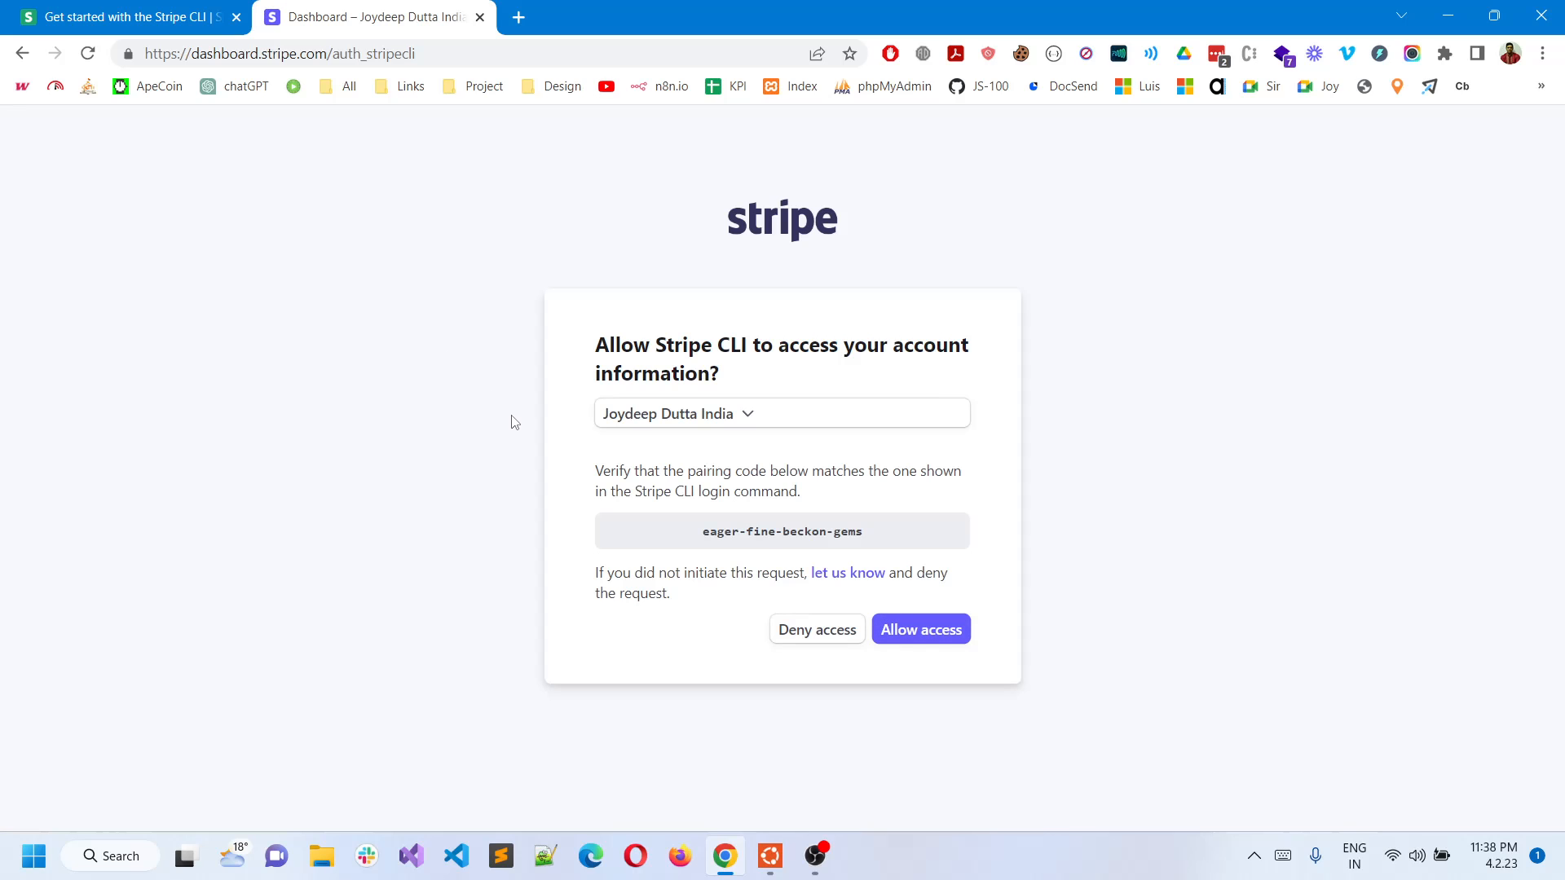
left_click(919, 629)
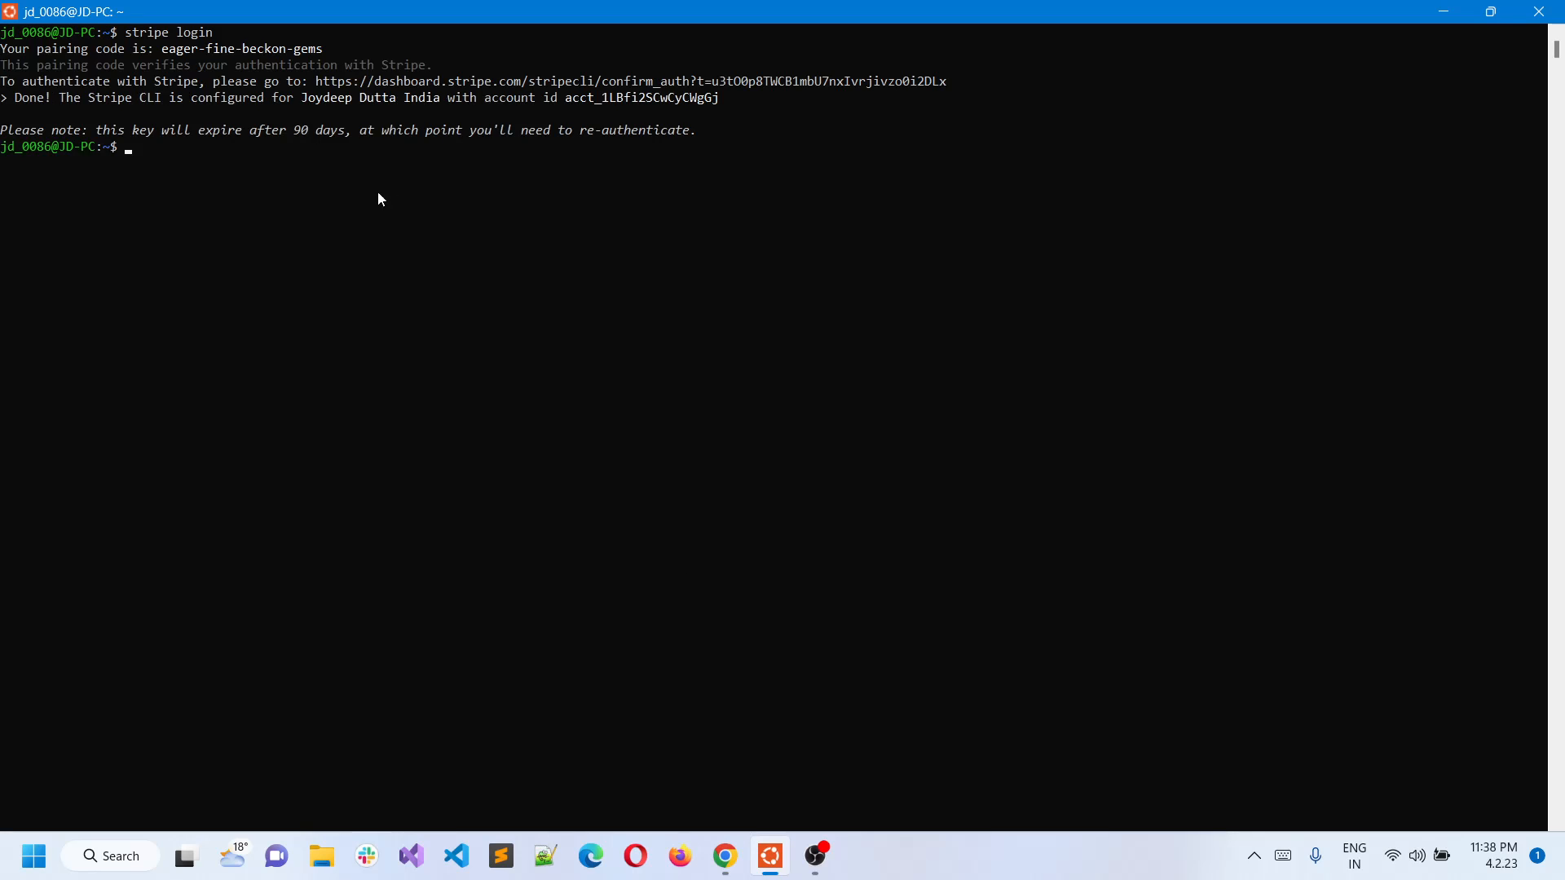
mouse_move(220, 140)
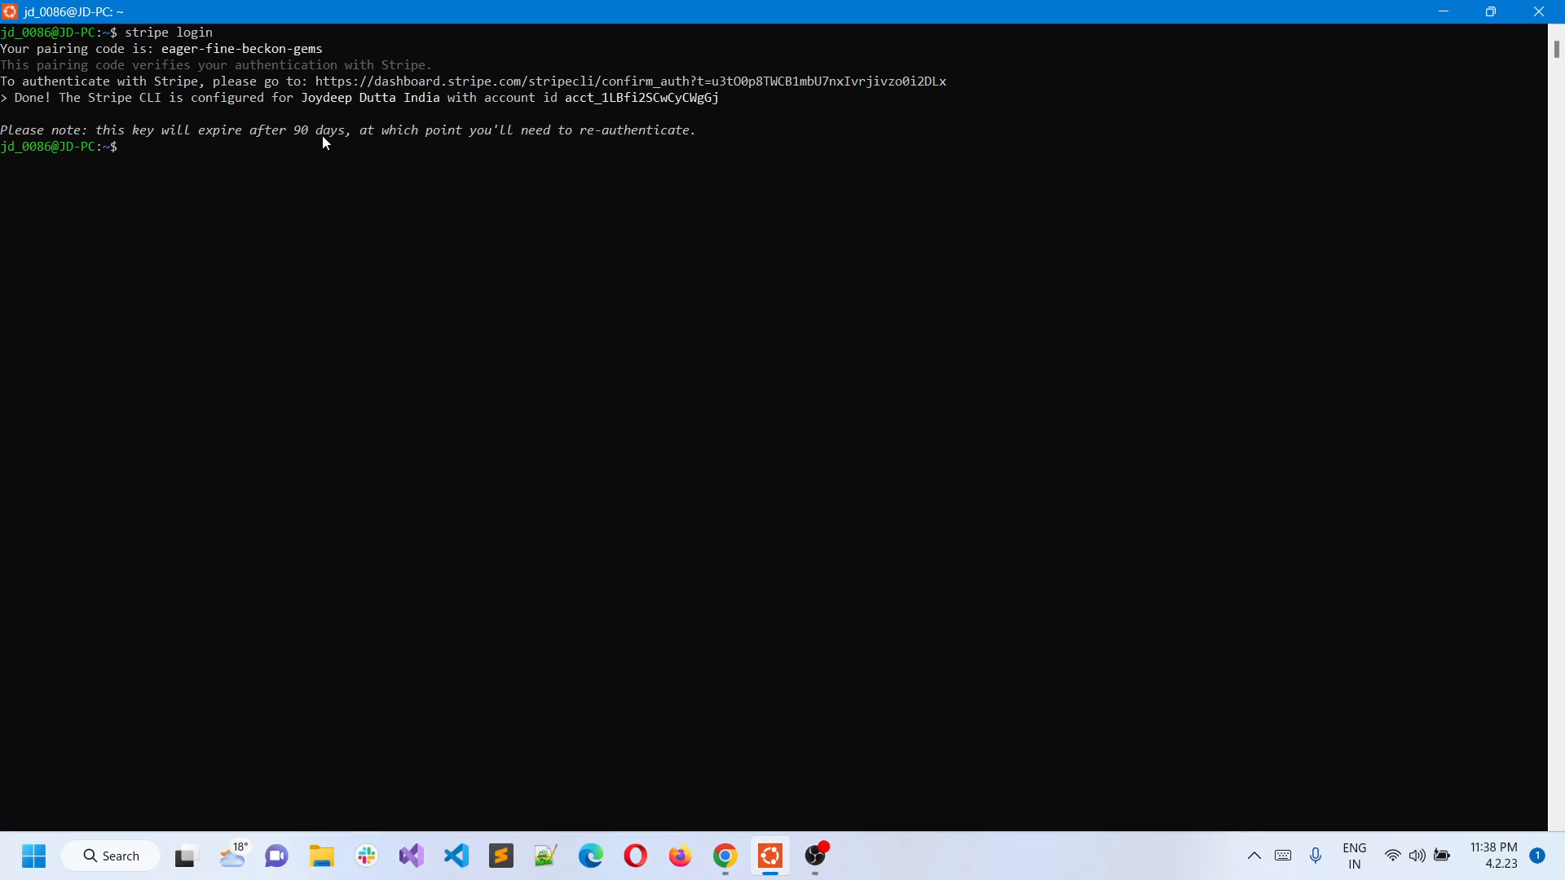
mouse_move(499, 316)
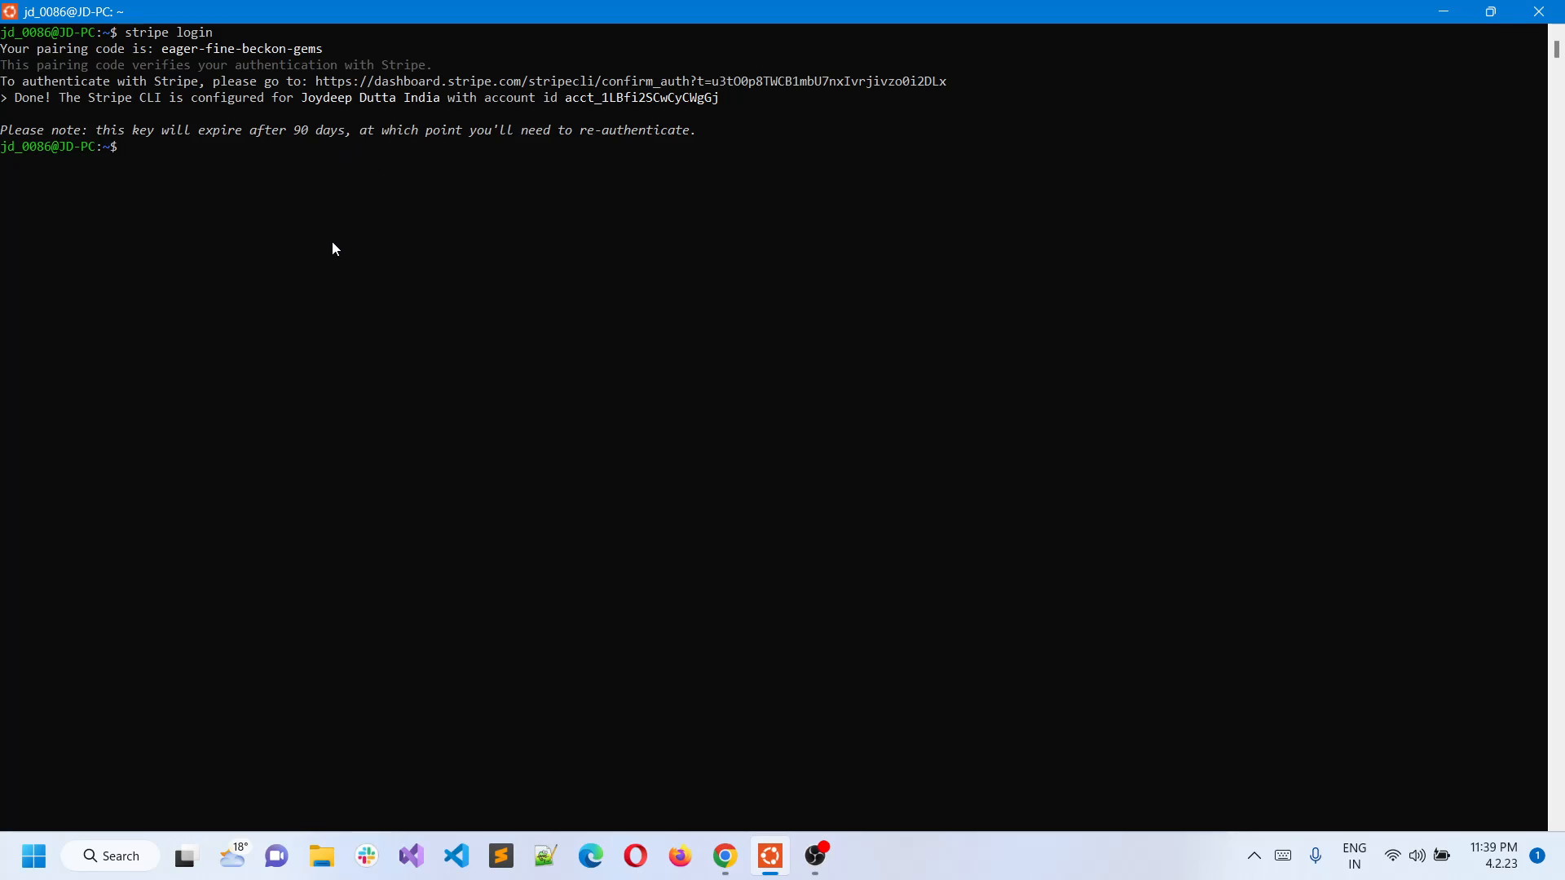
mouse_move(406, 286)
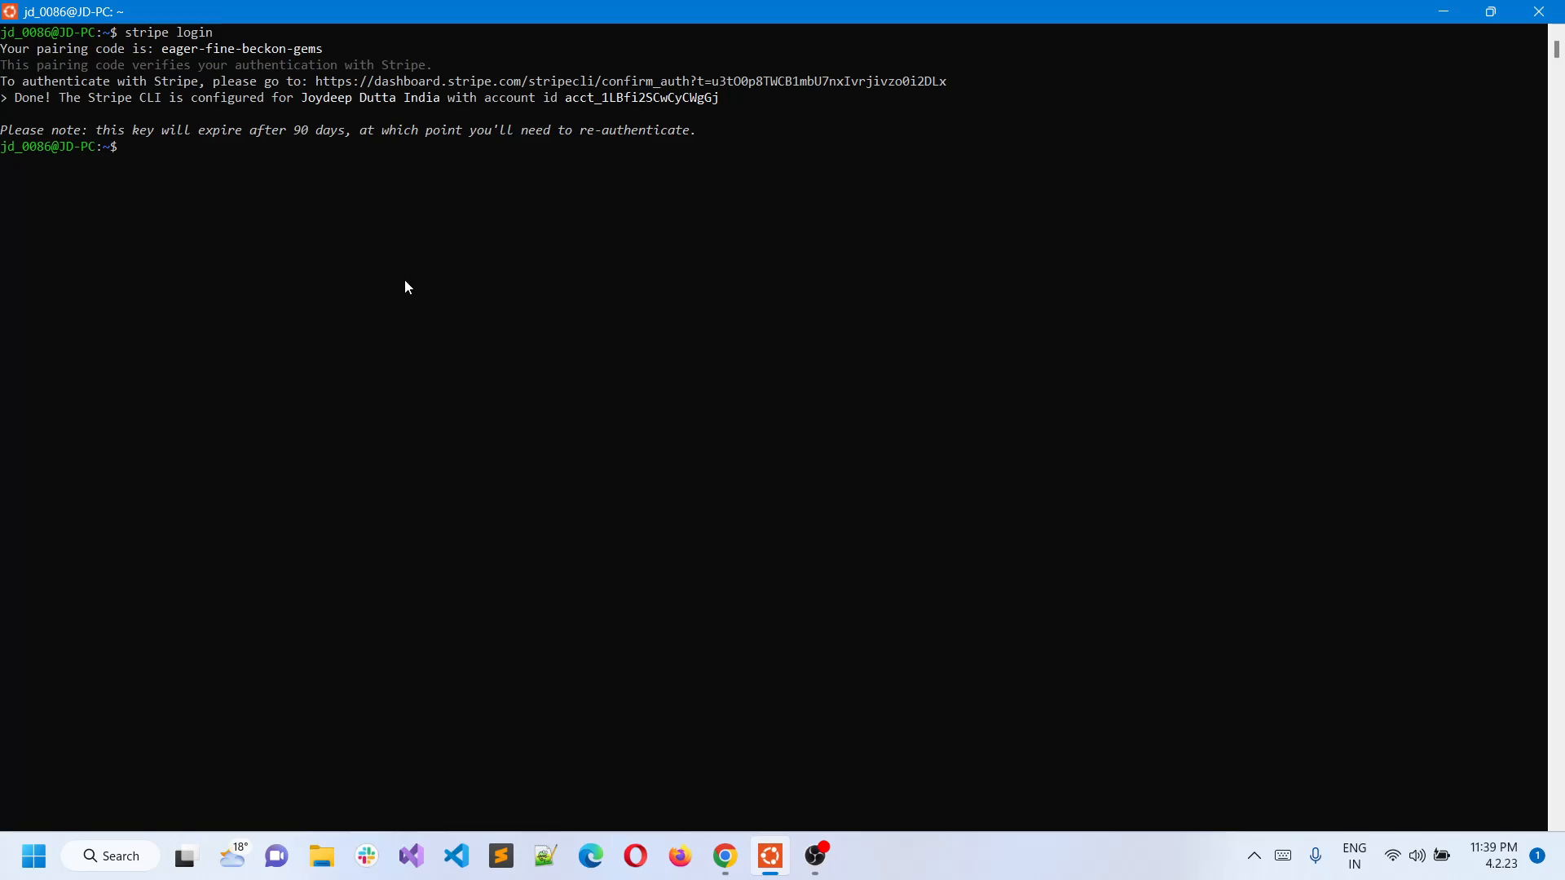
mouse_move(489, 269)
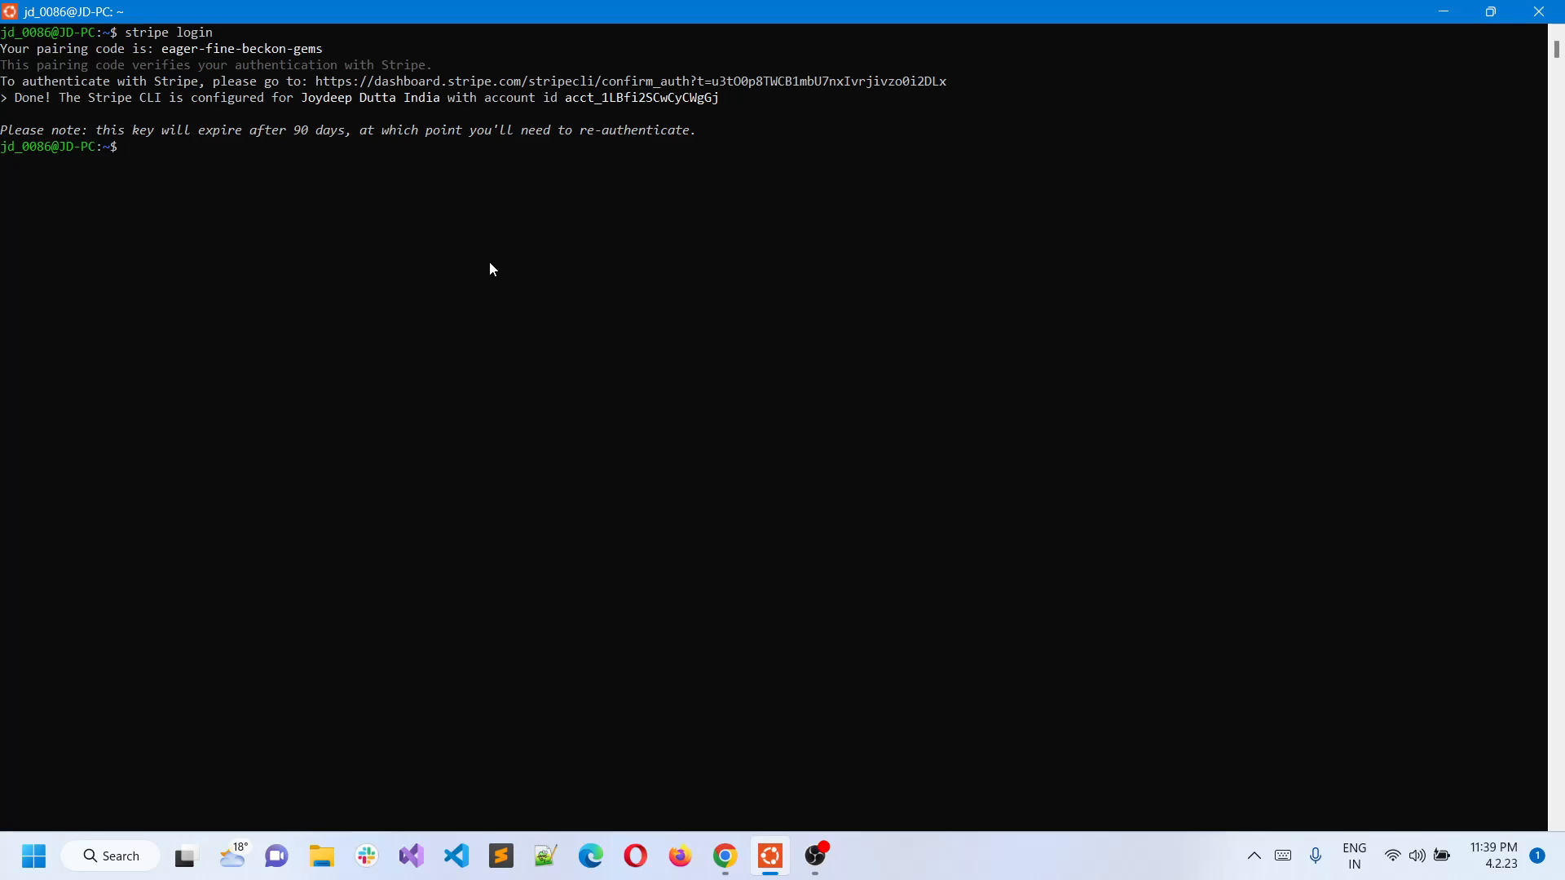